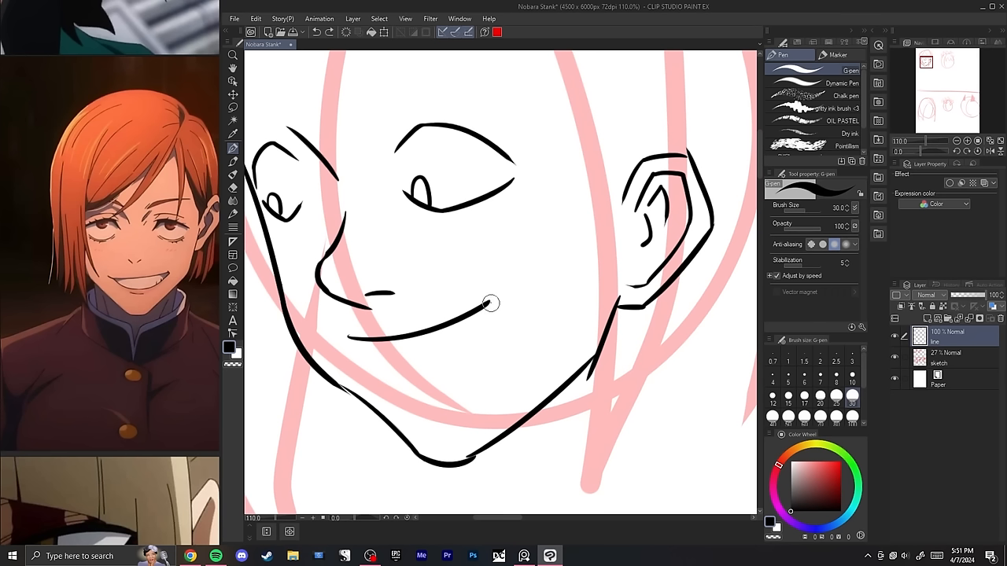
Trace the pink sketch with the G-pen to ink Nobara's smiling face, neck and collarbone
left_click_drag(490, 305, 407, 379)
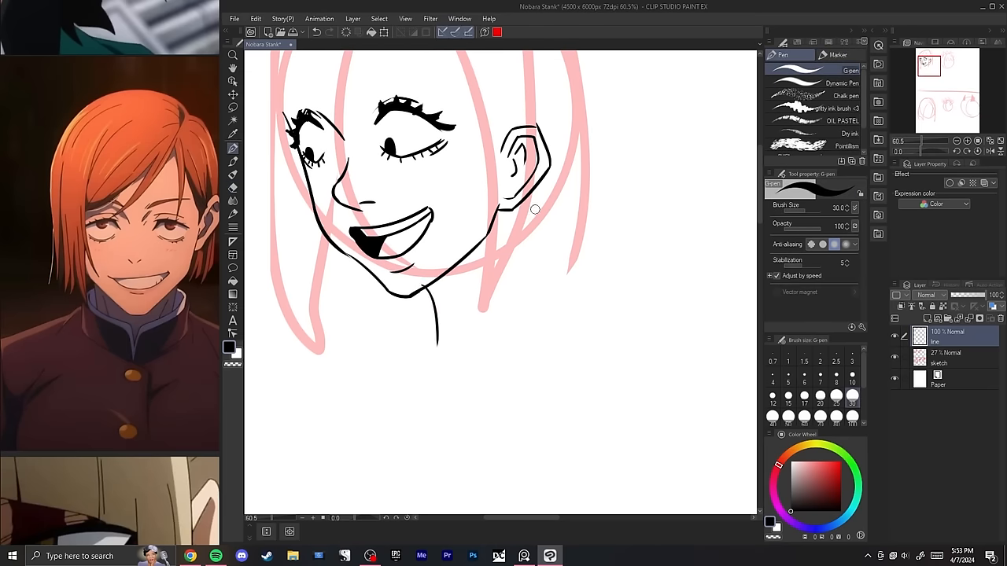
left_click_drag(539, 189, 555, 315)
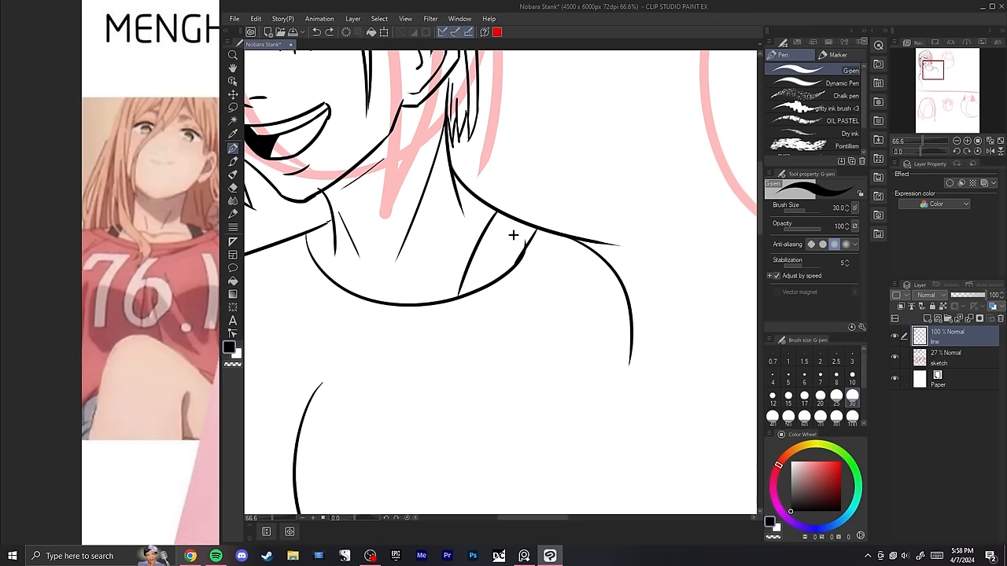
left_click_drag(520, 228, 492, 284)
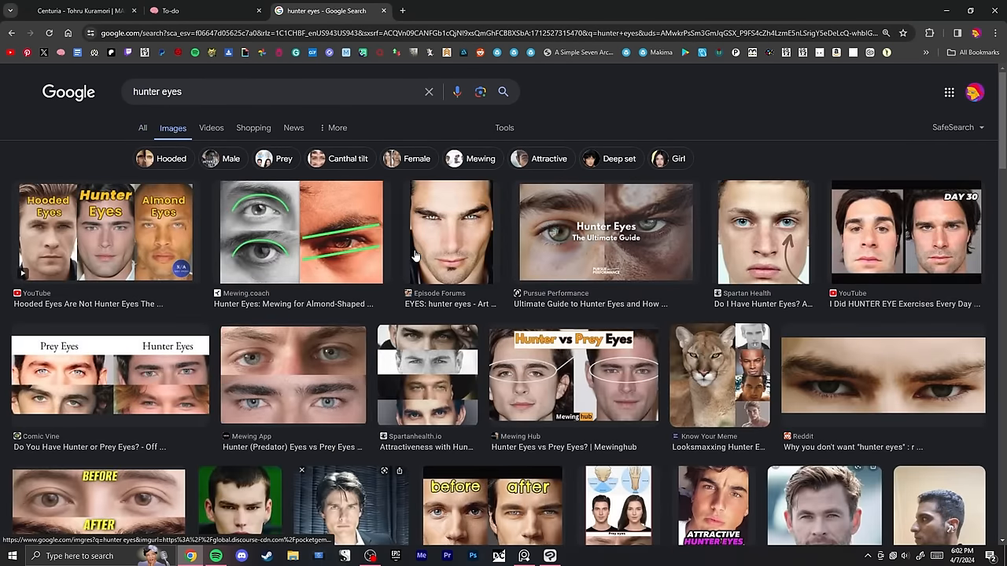
Preview hunter eyes images, ending on the Pursue Performance Ultimate Guide close-up
left_click(450, 232)
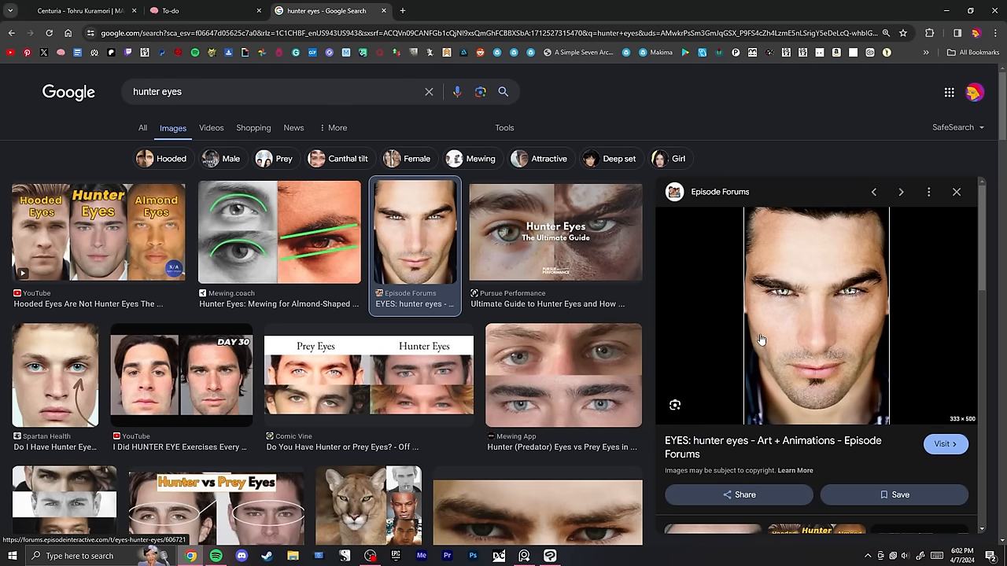
left_click(555, 232)
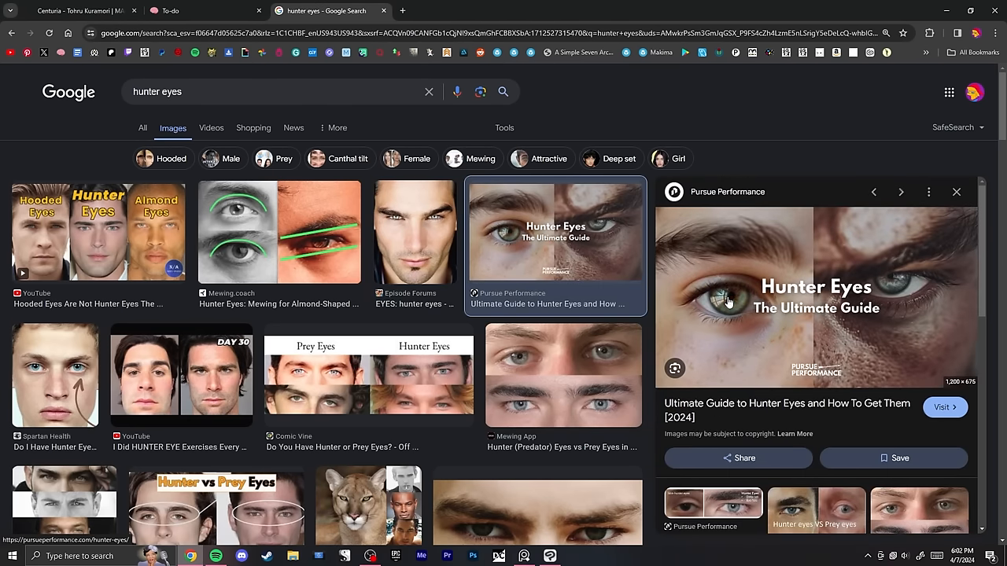
mouse_move(903, 263)
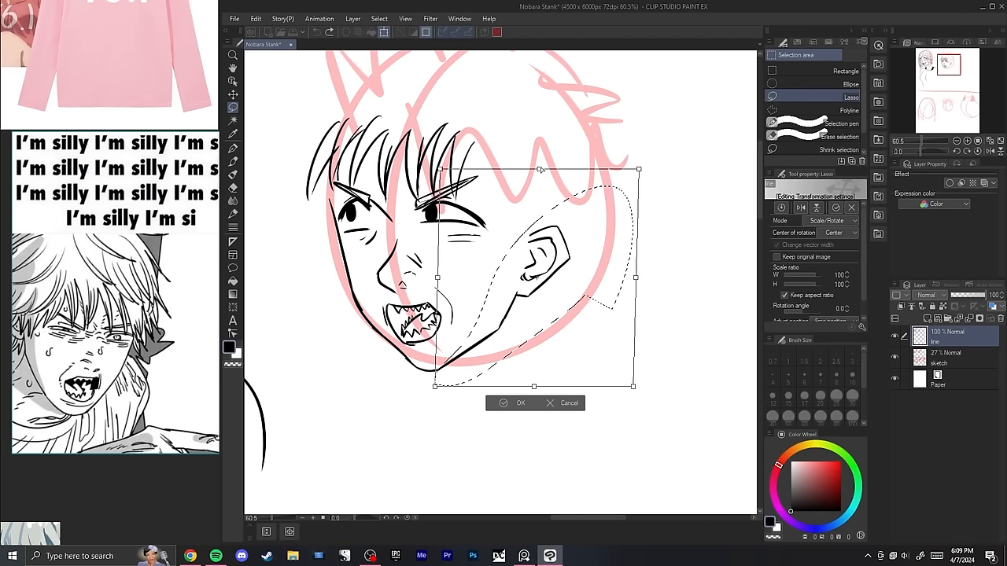
Apply transforms resizing and placing Denji's inked snarling face, head and spiky hair
left_click(520, 403)
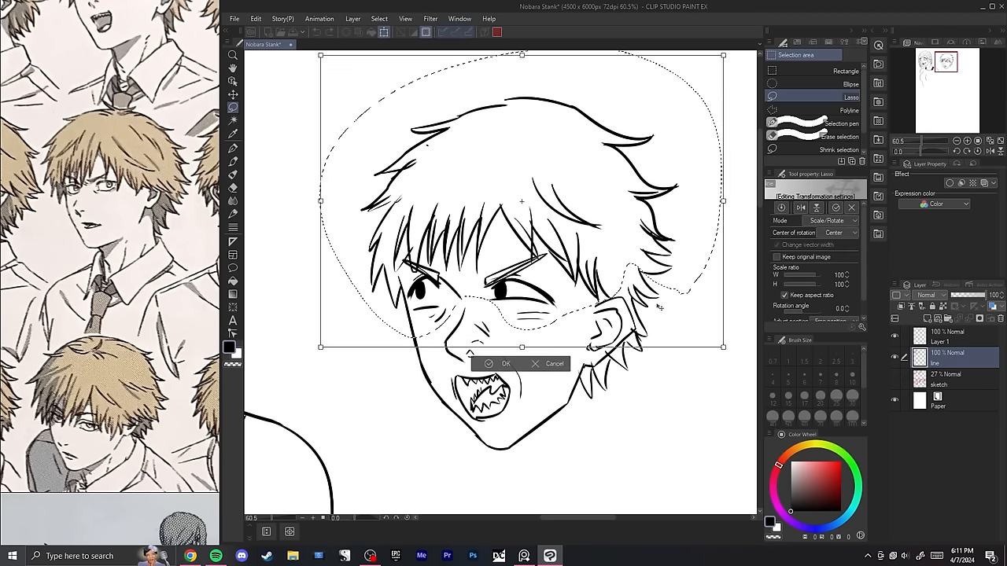
left_click(505, 363)
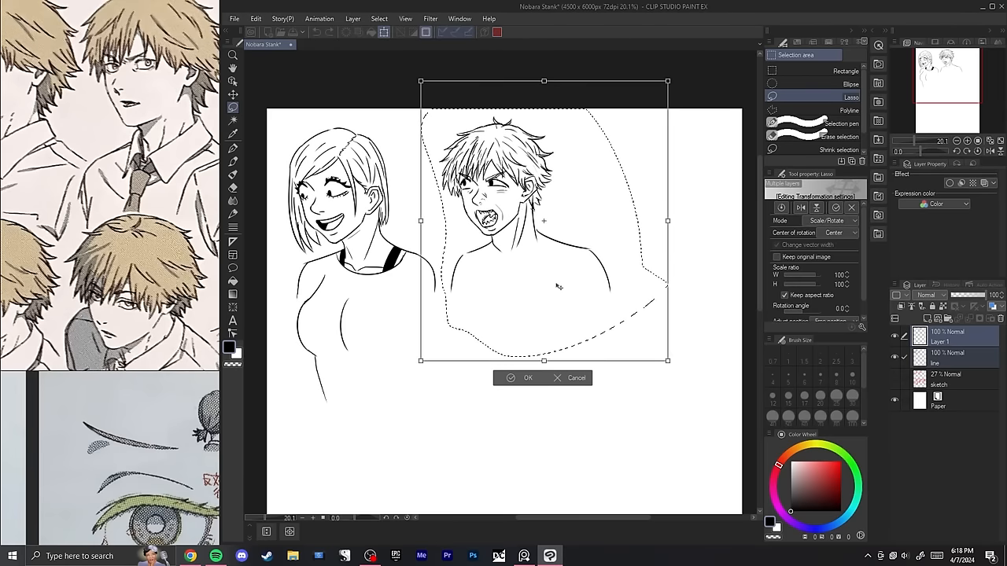
Confirm Denji's placement beside Nobara and ink his T-shirt outline
left_click(523, 378)
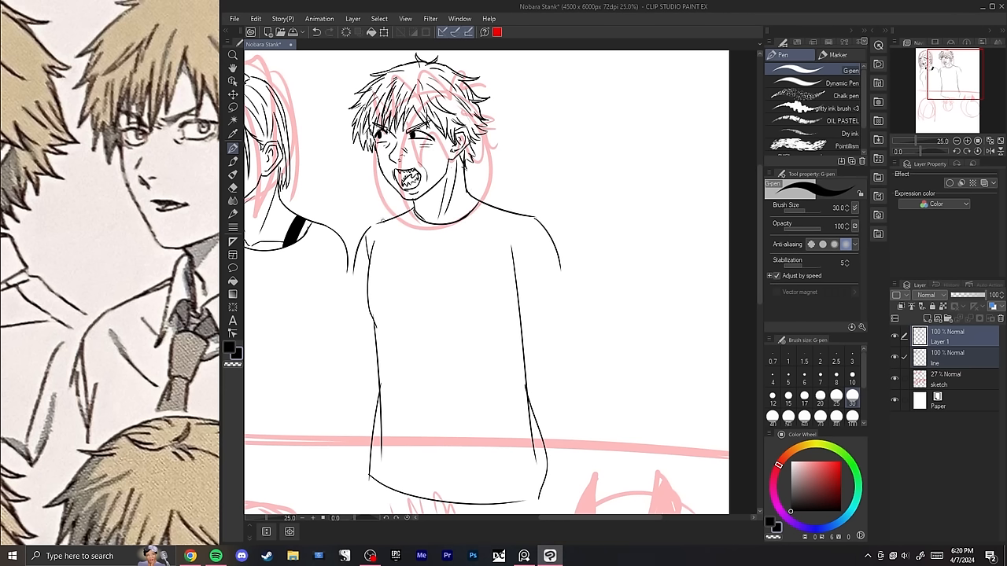
left_click_drag(378, 224, 351, 319)
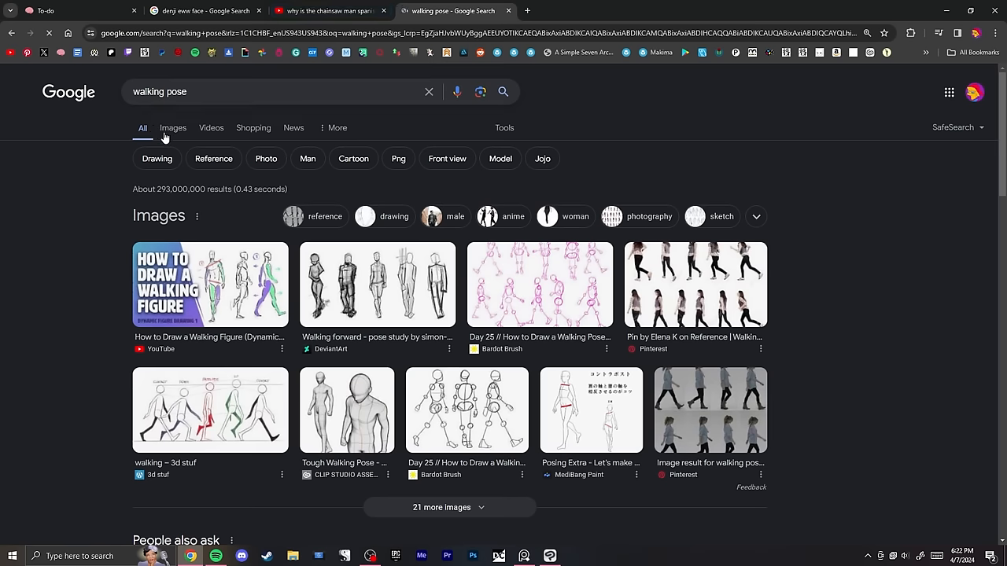
Browse walking pose images, closing the PoseMy.Art preview and opening the Bardot Brush drawing
left_click(172, 128)
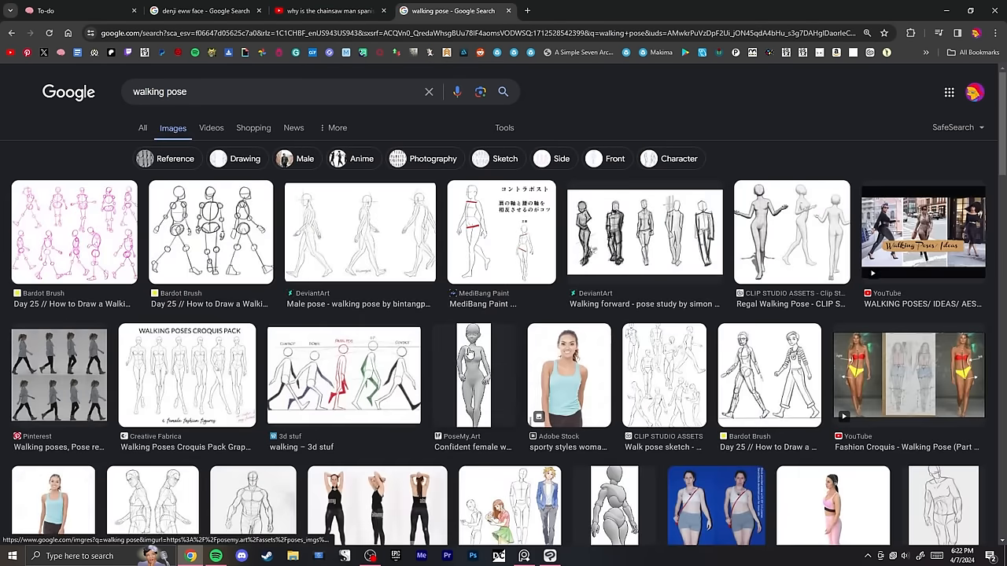
left_click(473, 375)
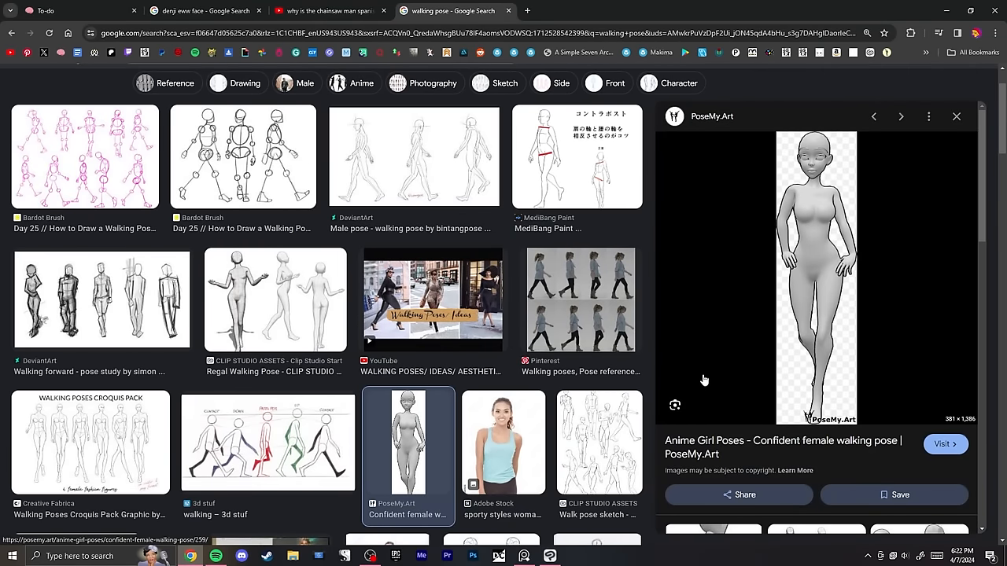
mouse_move(956, 117)
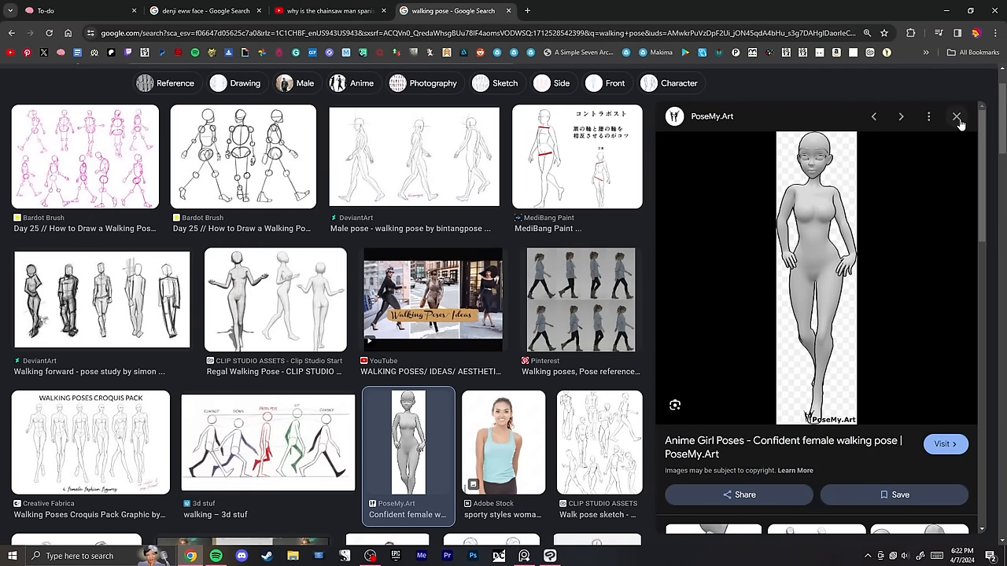
left_click(242, 228)
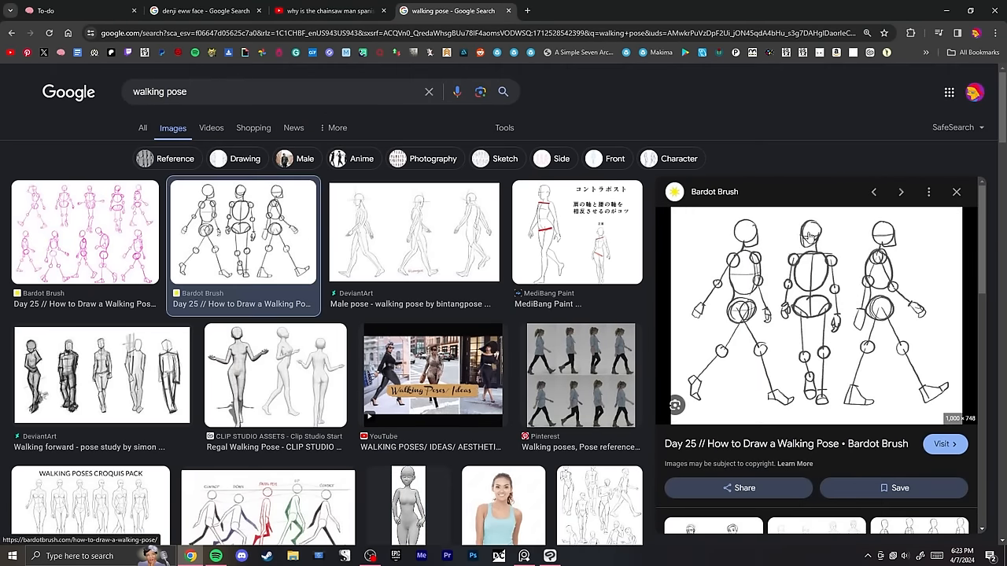
left_click(524, 556)
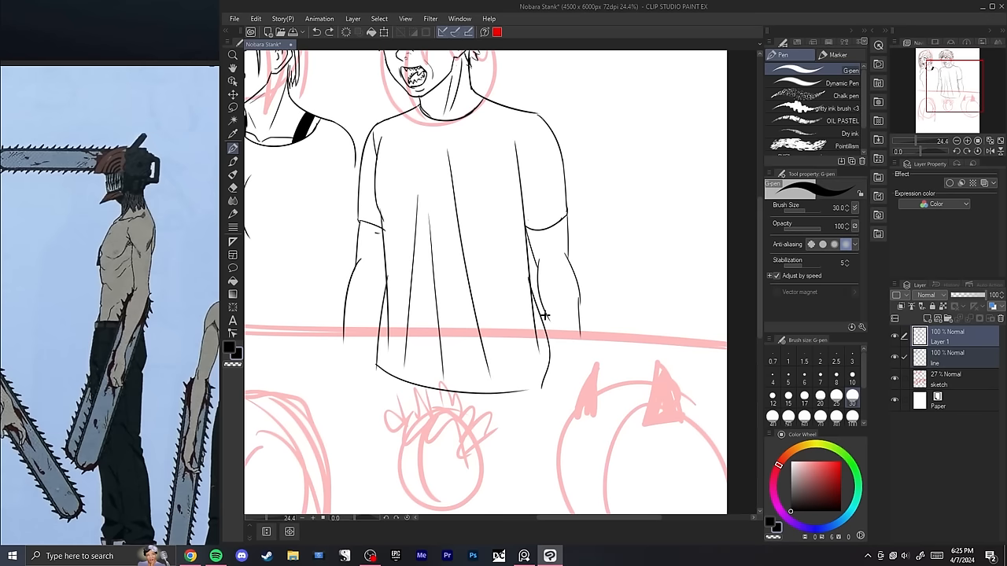
Ink Denji's arm beside his shirt and Nobara's shoulder line
left_click_drag(543, 315, 558, 354)
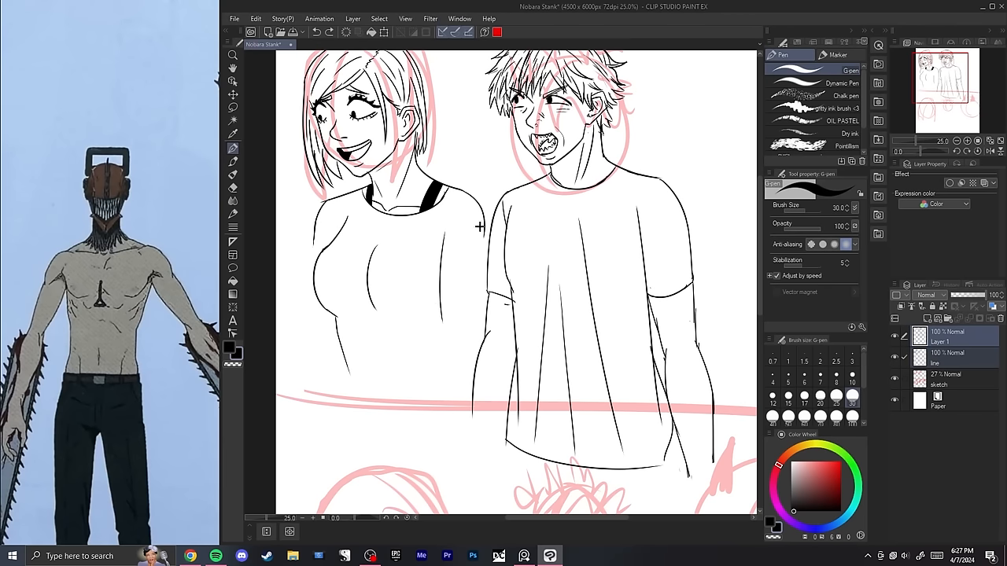
left_click_drag(479, 226, 471, 349)
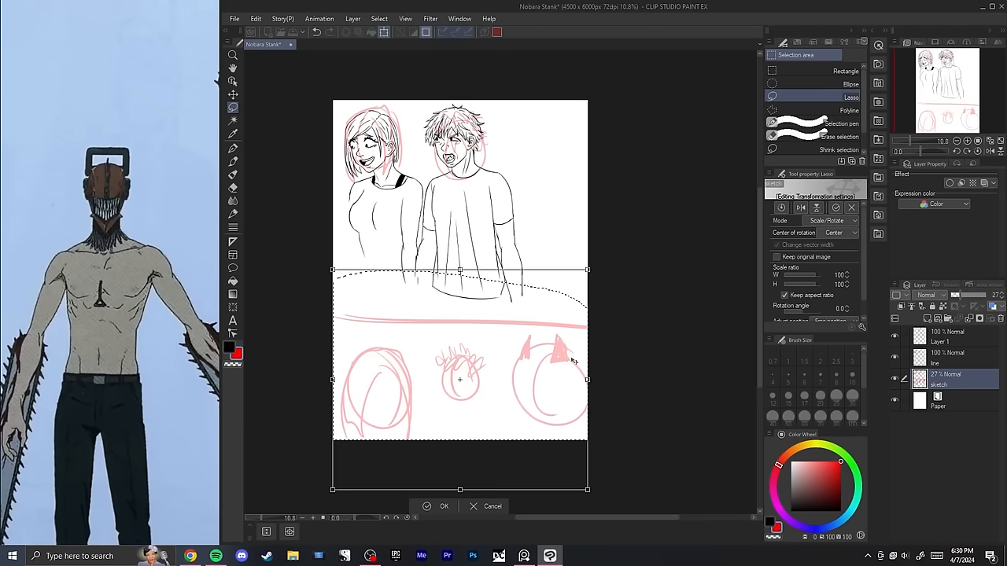
Confirm the Scale/Rotate transform of the lower pink sketch area
left_click(444, 506)
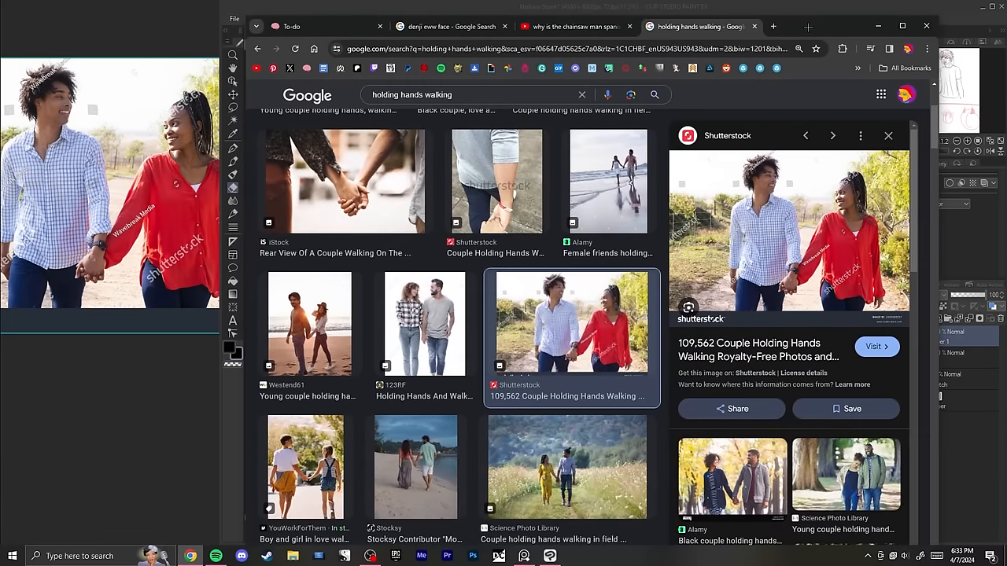
Open the Shutterstock couple-holding-hands thumbnail preview
left_click(424, 323)
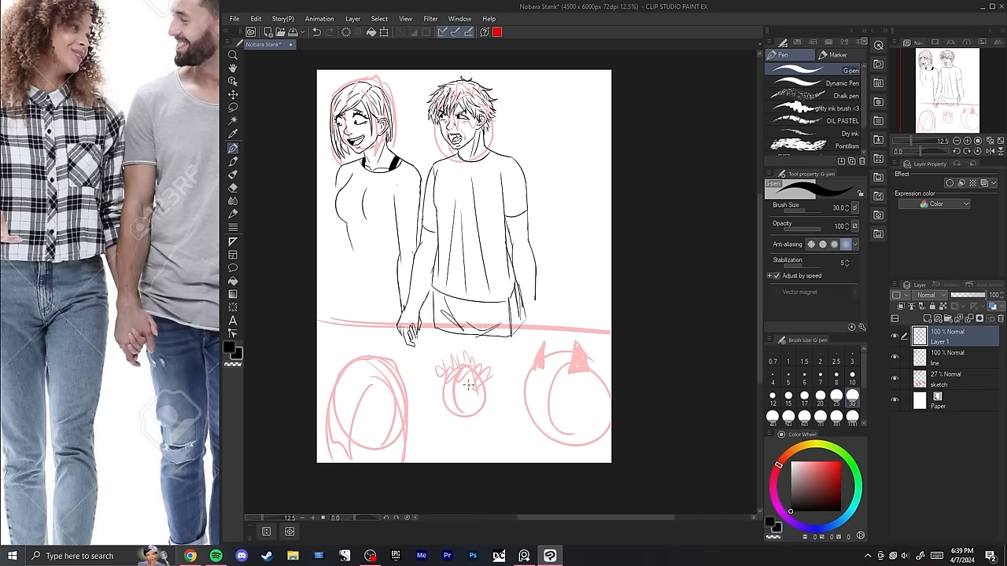
Scale the '76.1' shirt numbers to fit the chest and erase leftover lines around the 6
left_click_drag(405, 379, 519, 376)
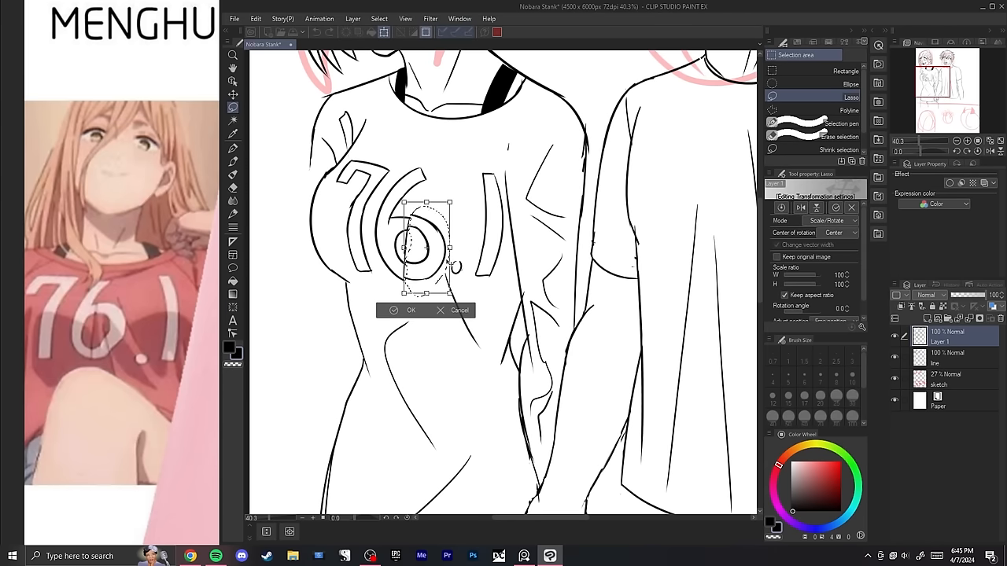
left_click(406, 310)
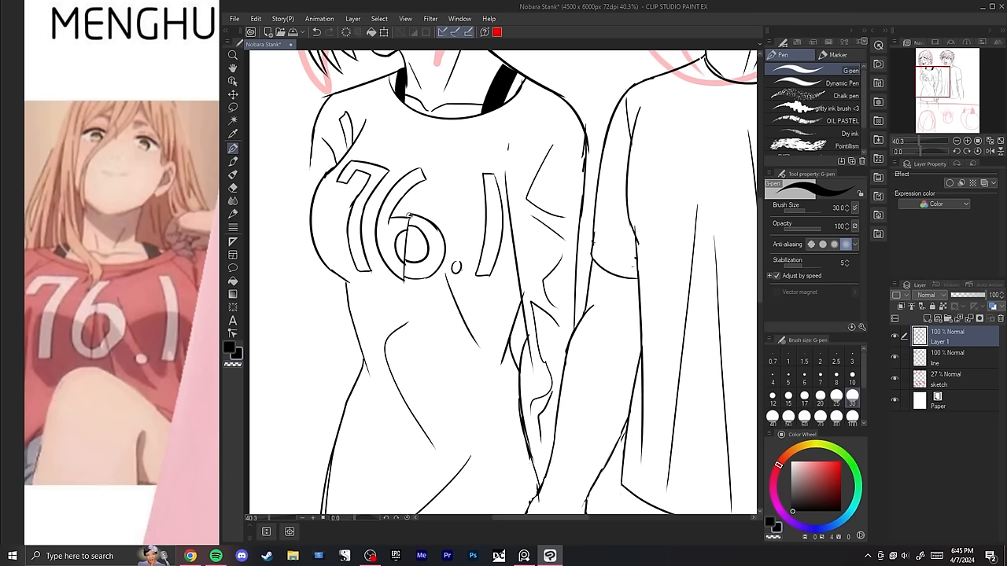
left_click(232, 187)
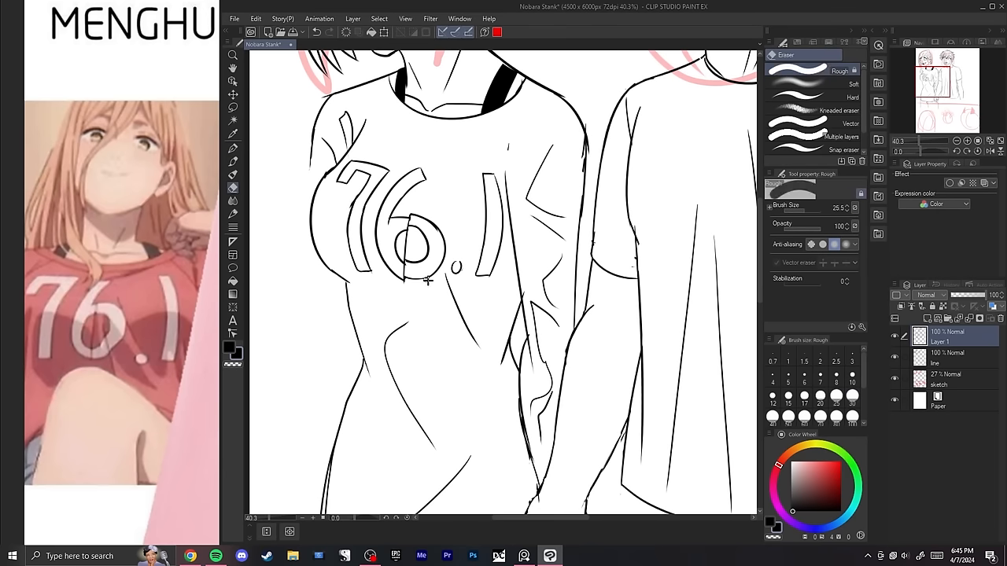
left_click(233, 147)
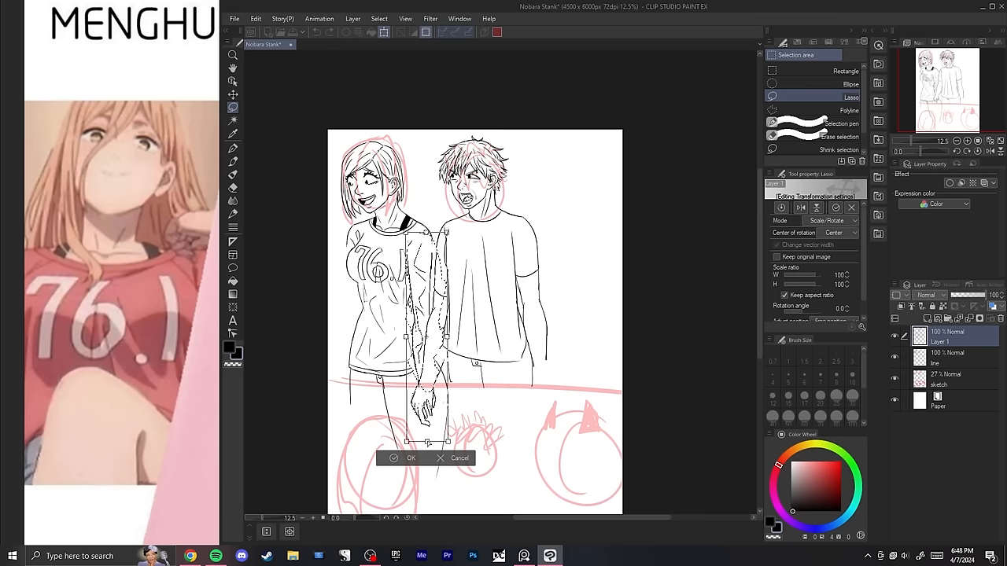
Reposition Nobara's arm and Denji so their hands join, then erase stray lines nearby
left_click(406, 457)
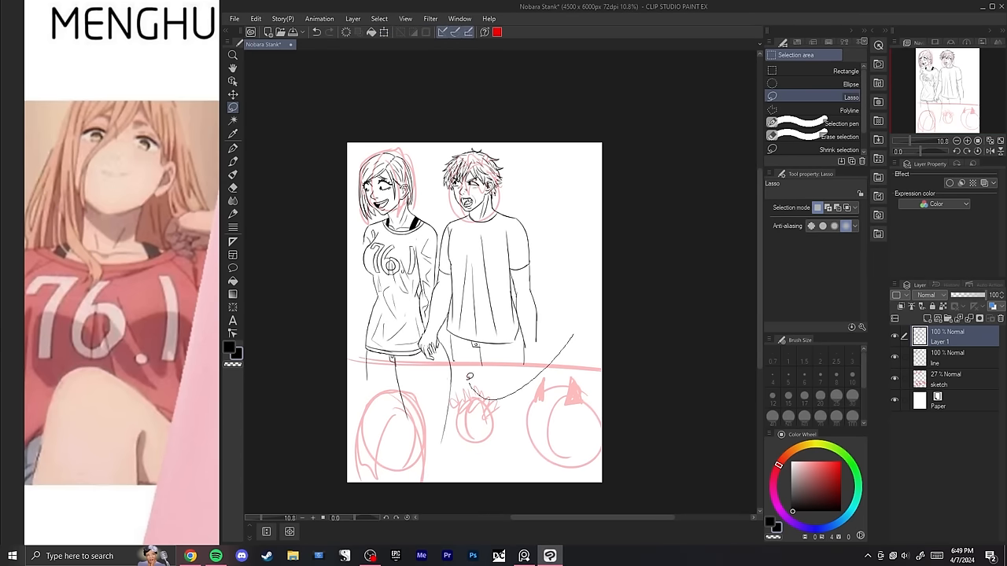
left_click_drag(433, 285, 467, 378)
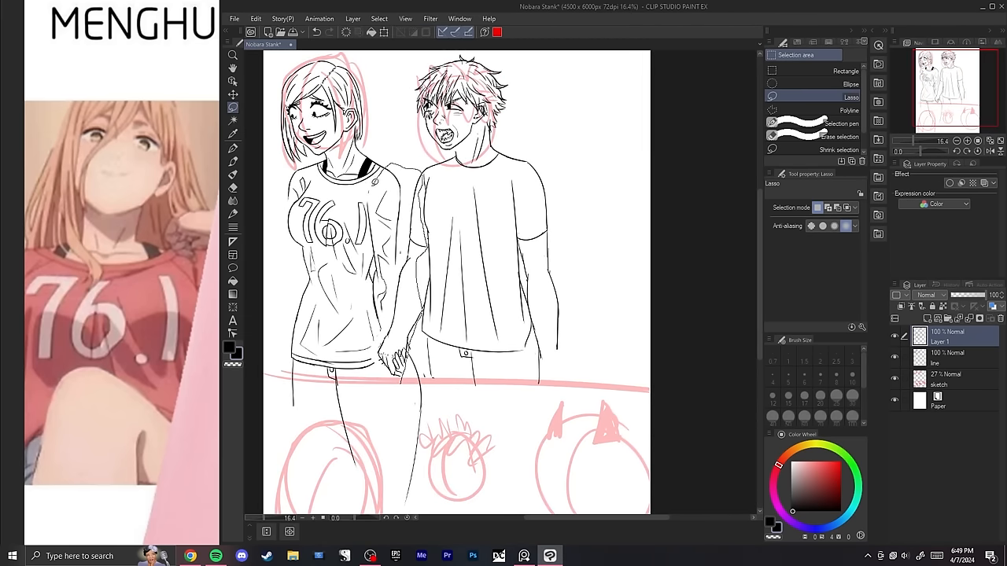
left_click_drag(379, 181, 376, 251)
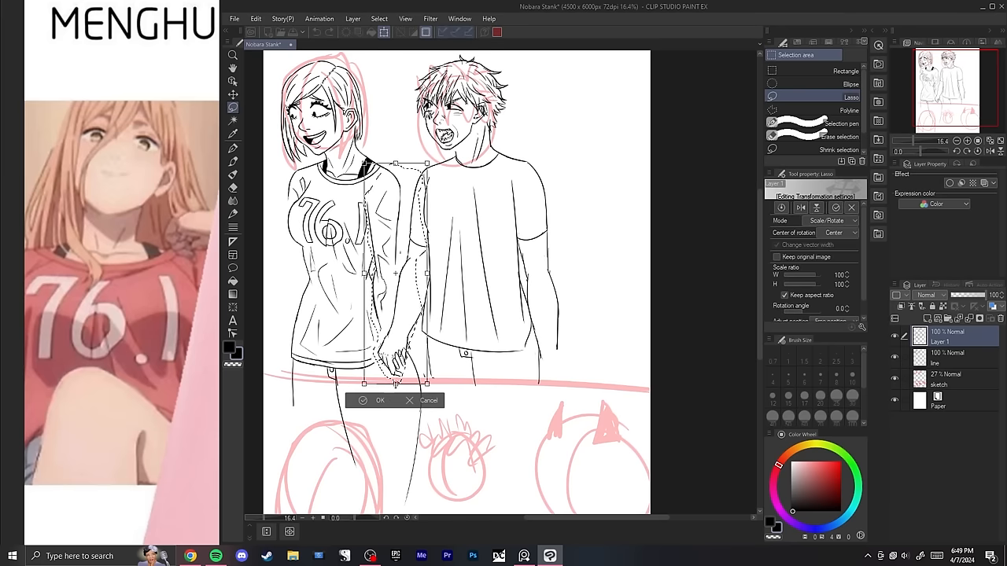
left_click(380, 400)
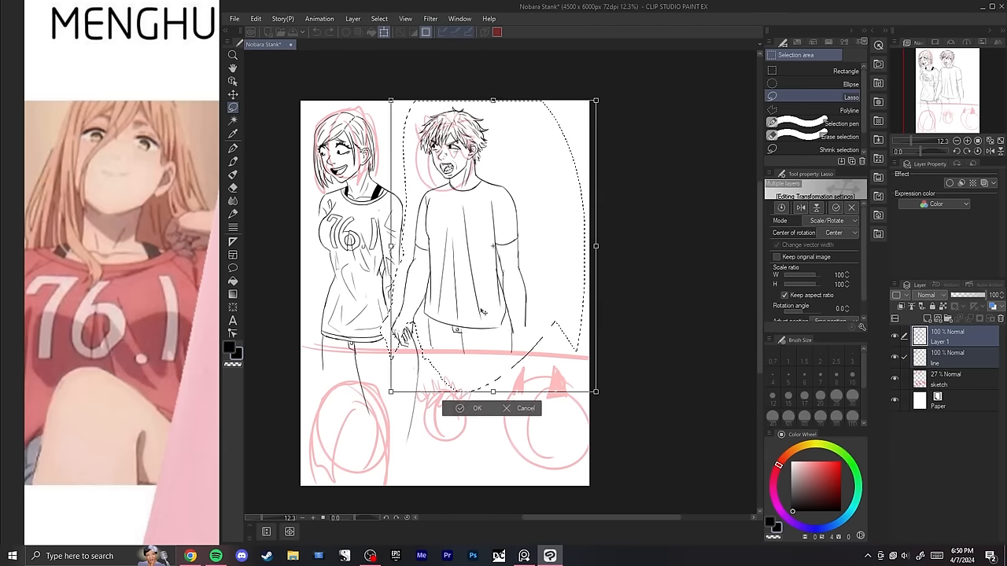
left_click(470, 408)
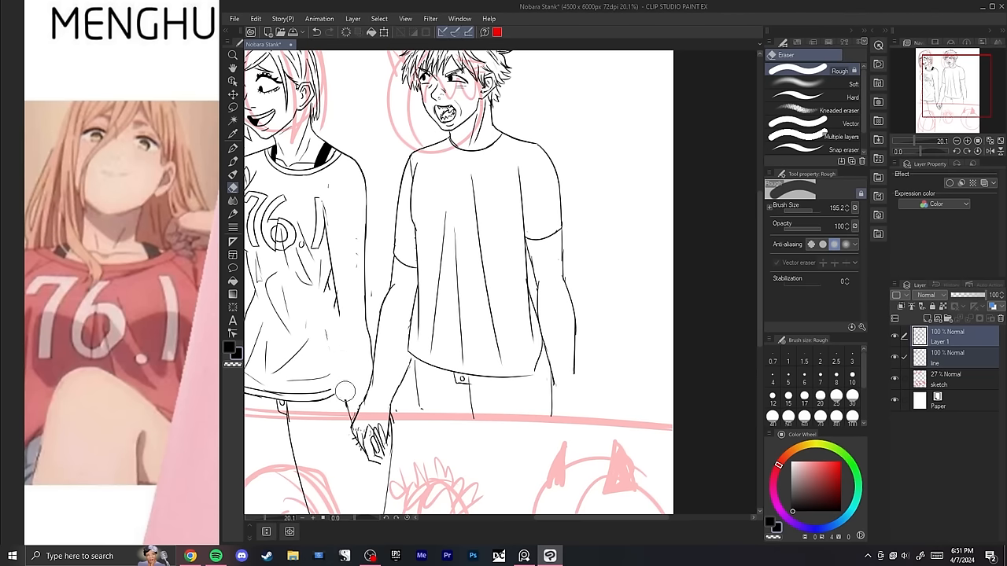
left_click(232, 148)
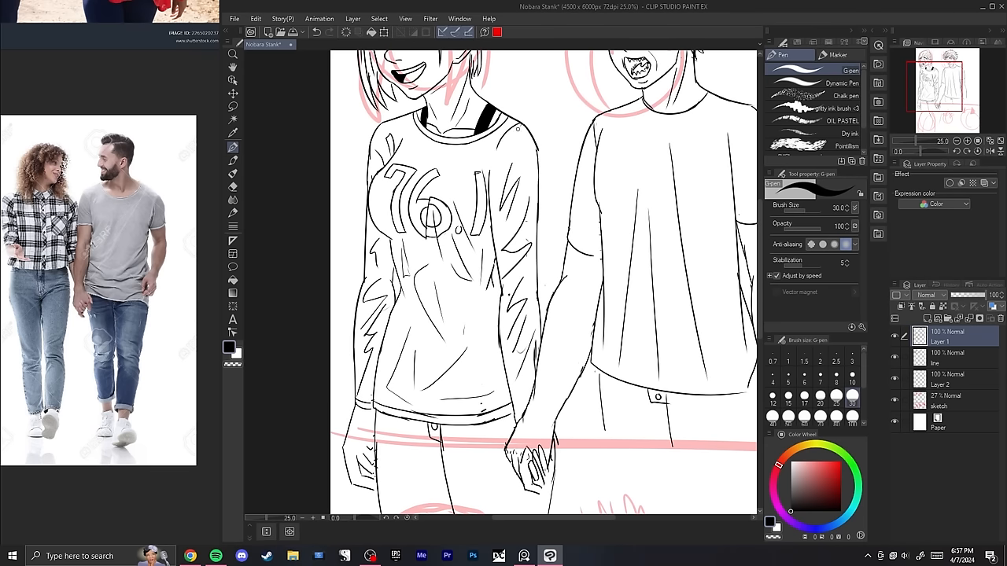
Ink block letters 'TAC' on Nobara's shirt chest in place of the 76.1 number
left_click(233, 185)
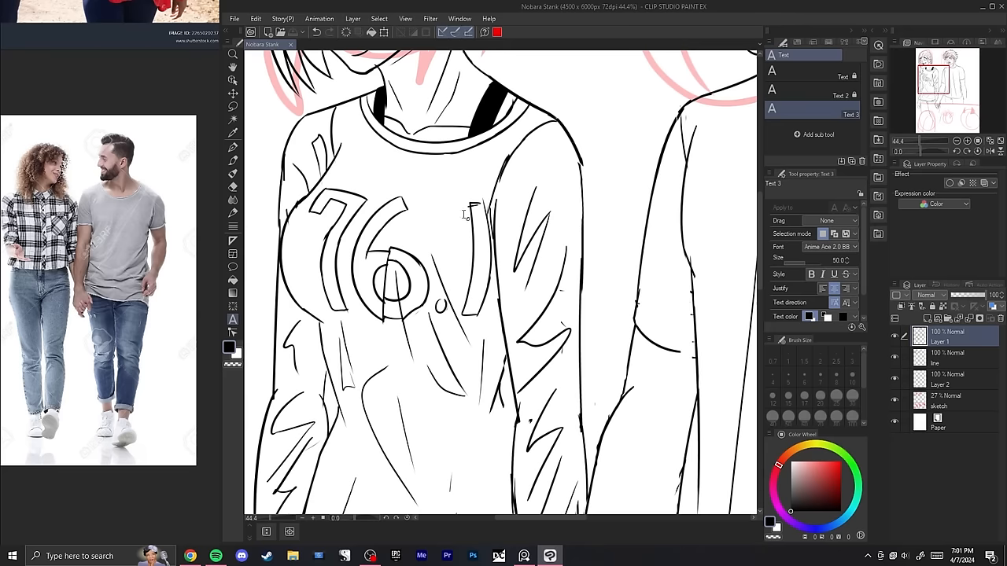
left_click(233, 188)
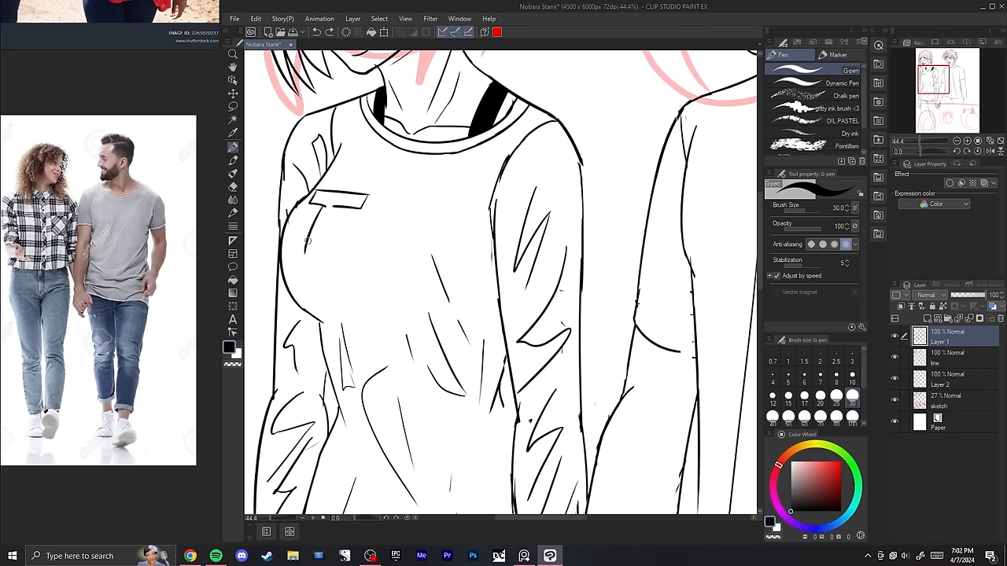
left_click_drag(309, 240, 319, 291)
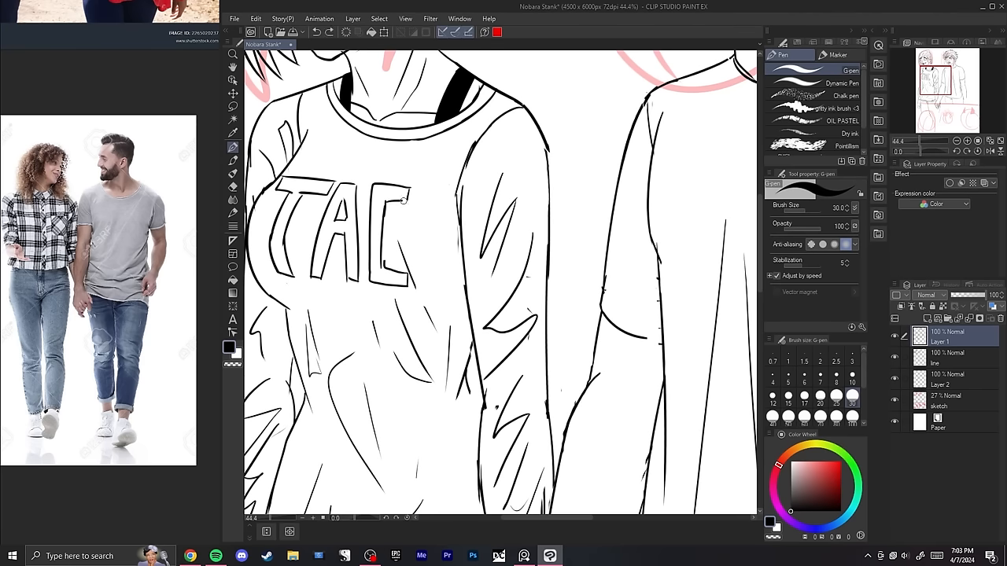
left_click(233, 187)
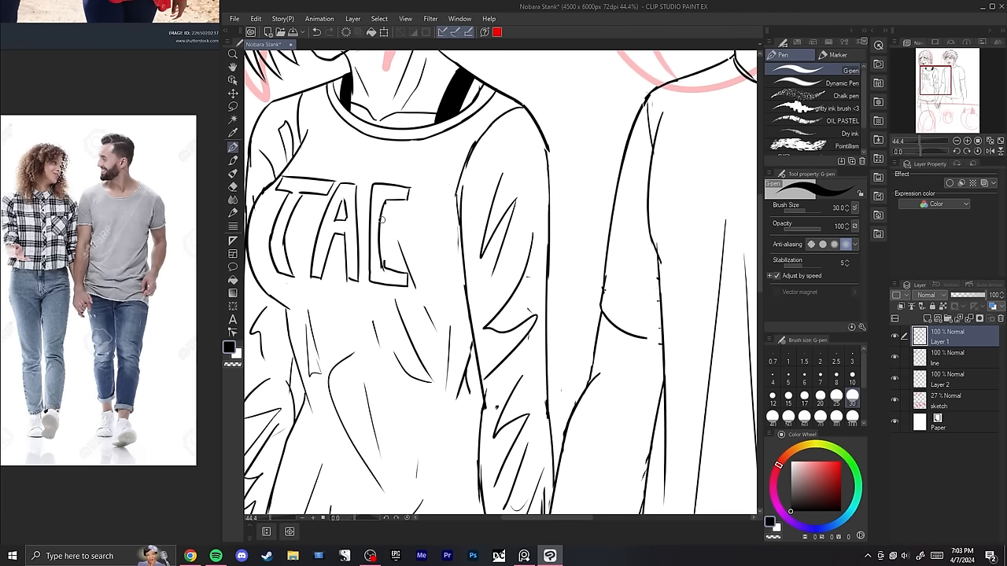
Add the dialogue 'UGHHH, WHY DO I STAN' in a text box above the girl's shoulder
left_click_drag(371, 189, 368, 275)
type("UGHHH, WHY DO I STAN")
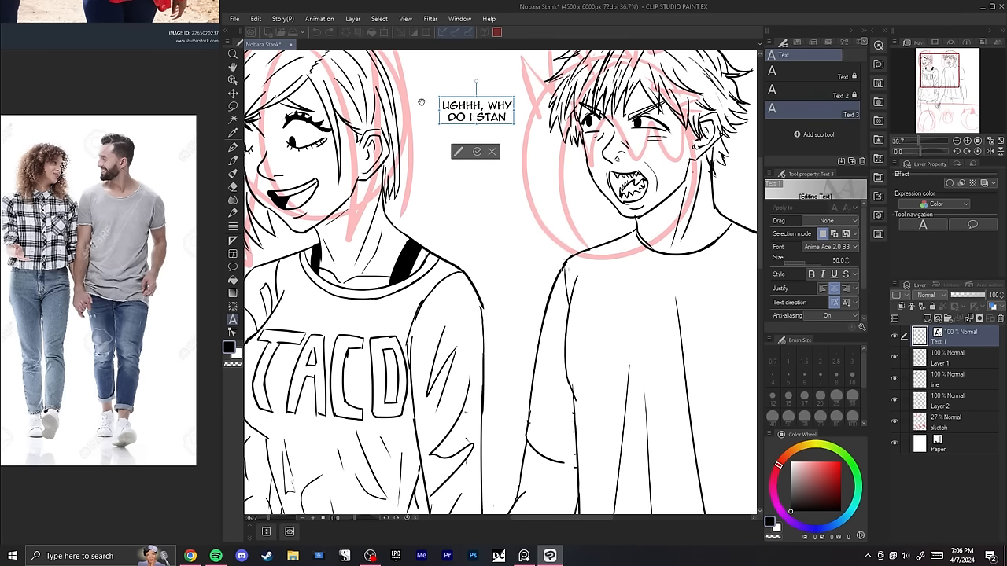
key("Backspace")
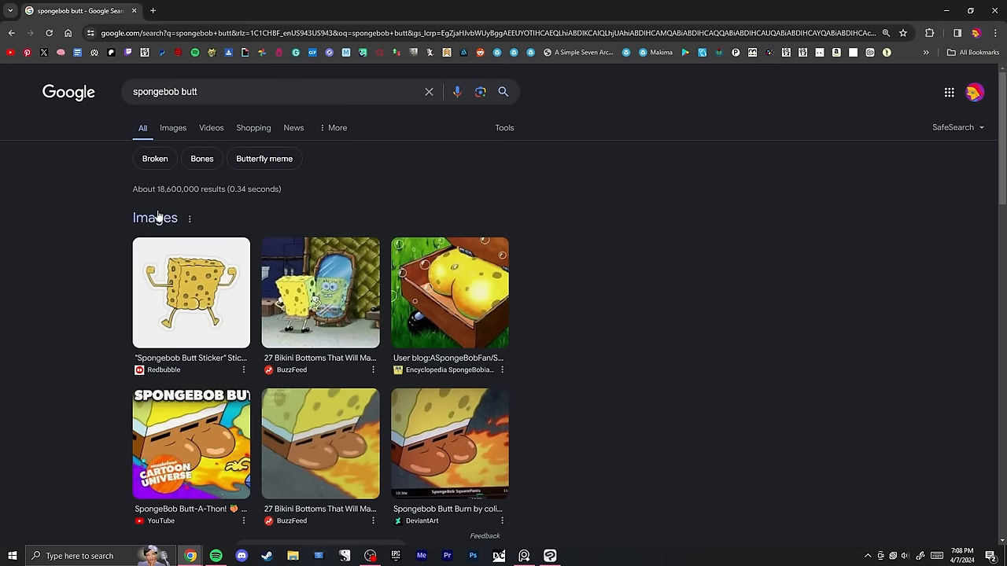
Open the Google Images results for 'spongebob butt'
left_click(450, 293)
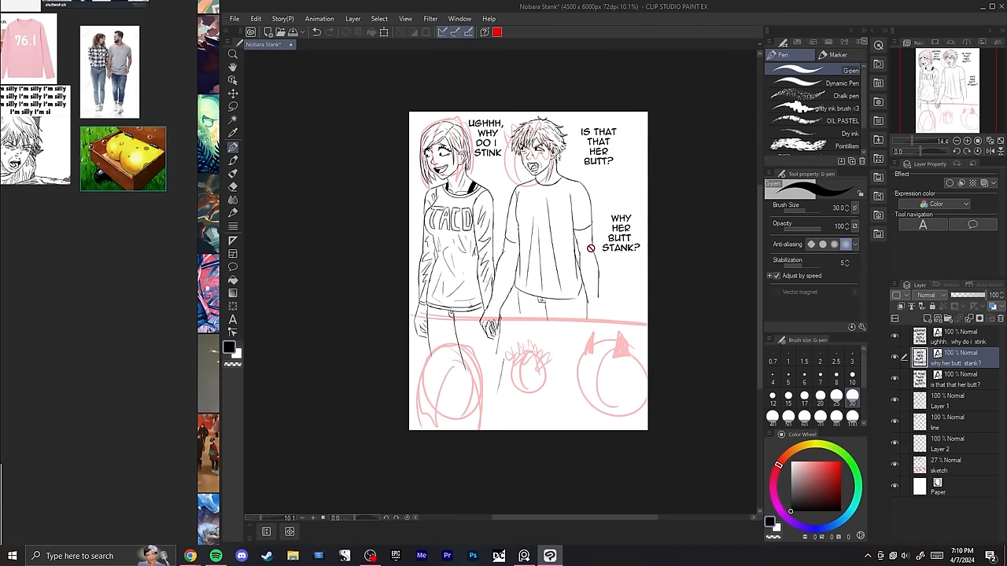
mouse_move(606, 263)
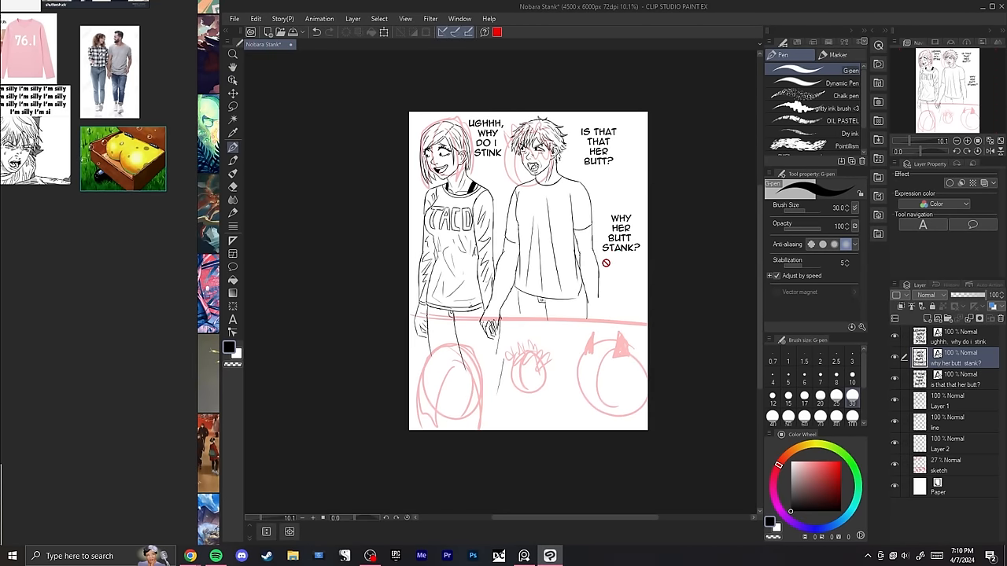
scroll("down", 3)
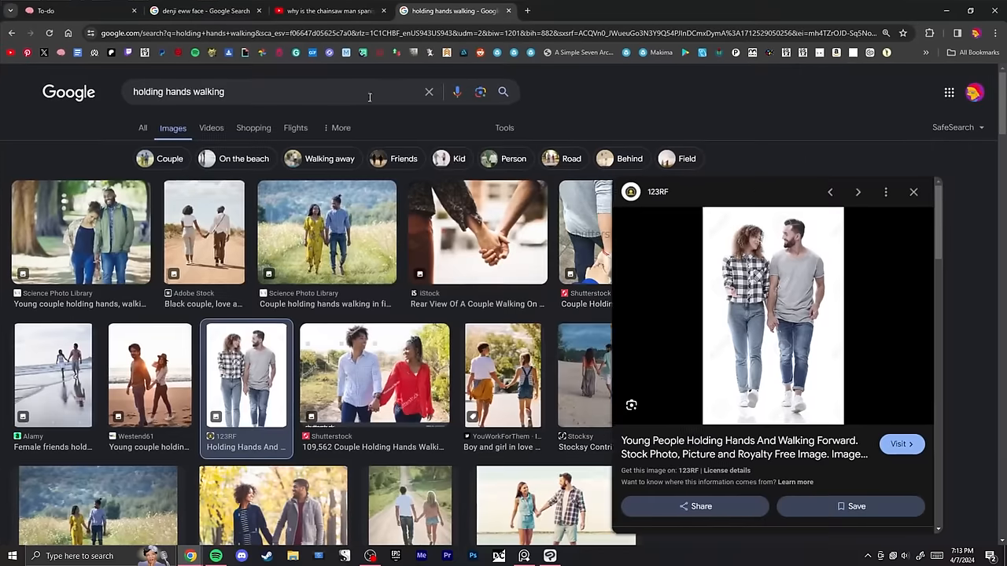
Search Fancaps for 'chainsaw' using Find Images > Images By Search
left_click(578, 10)
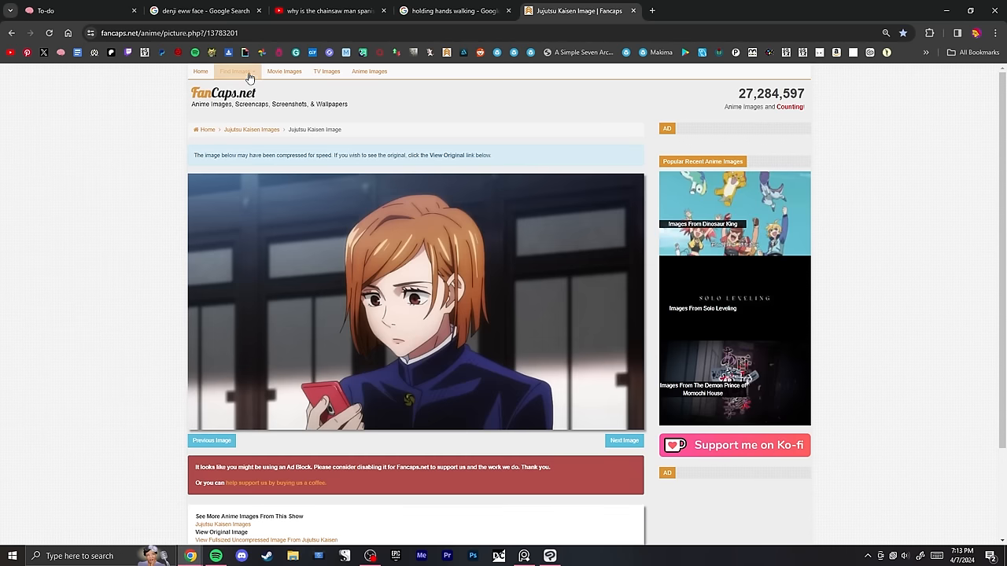
left_click(236, 71)
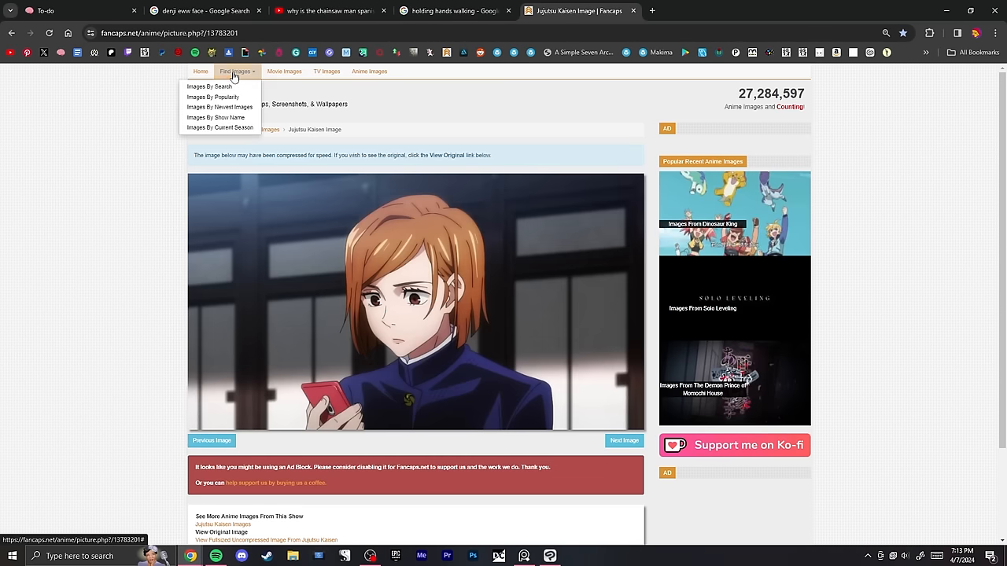
left_click(209, 87)
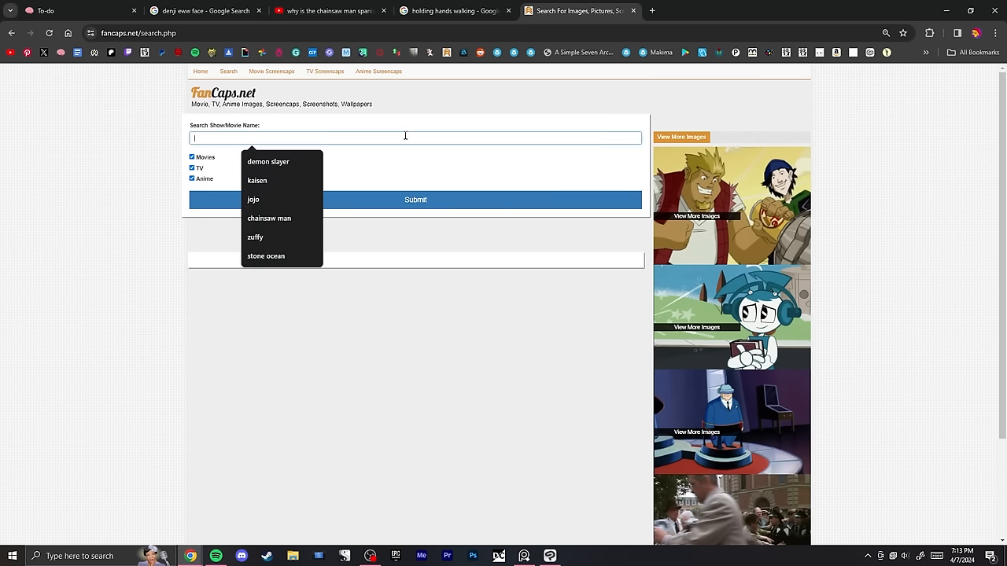
type("chainsaw")
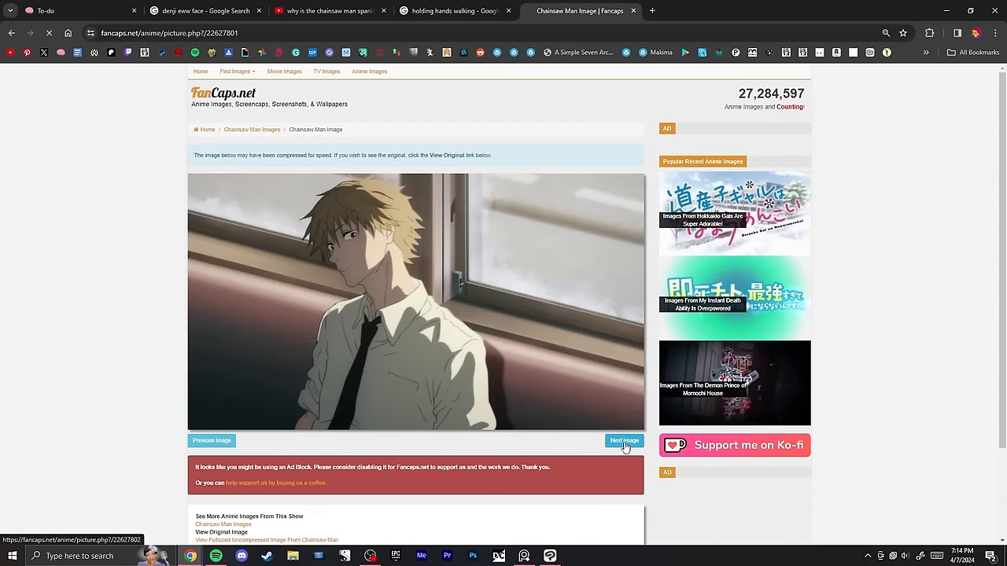
Browse the Chainsaw Man screencaps of Denji and return to the Chapter 6 manga page
left_click(624, 440)
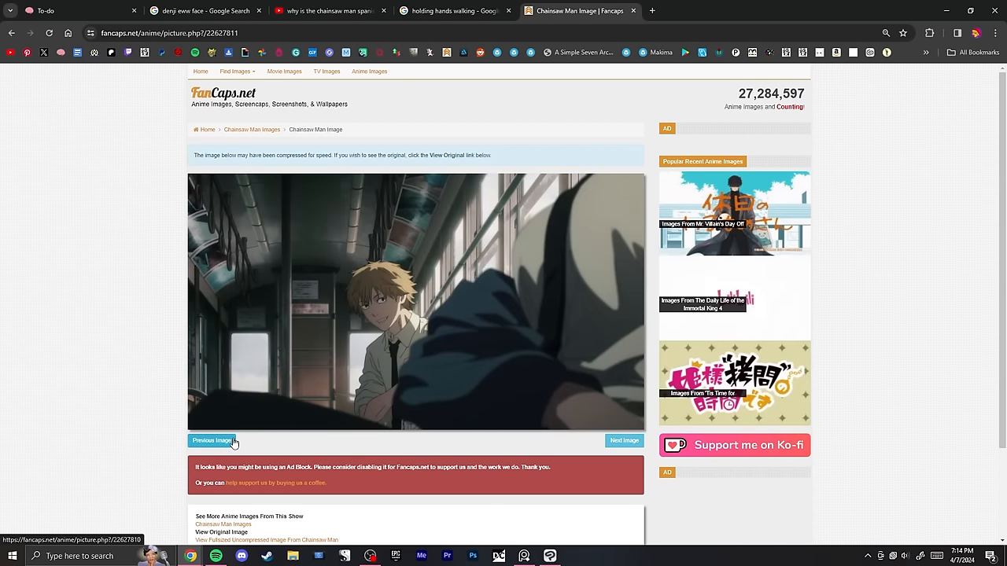
left_click(212, 440)
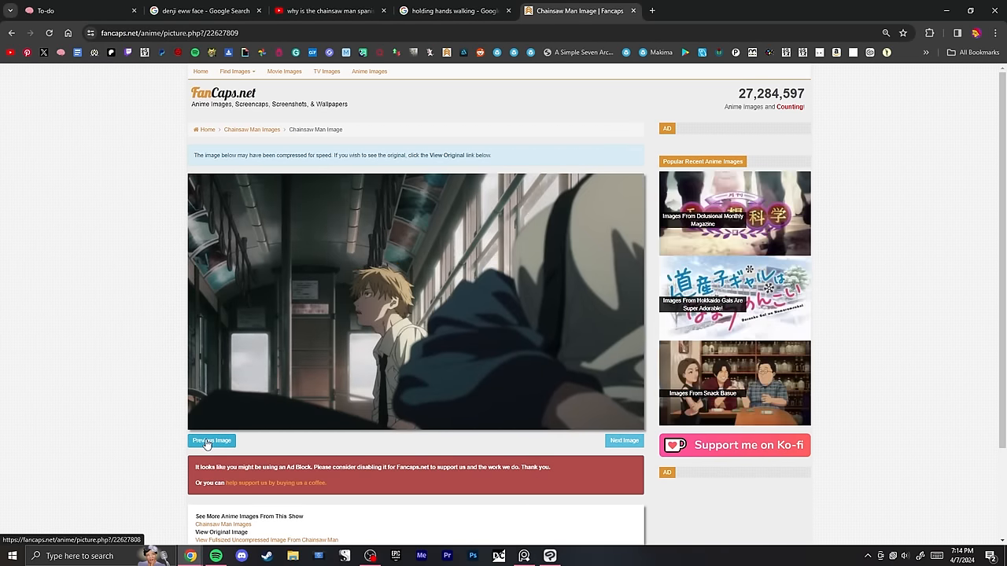
left_click(211, 440)
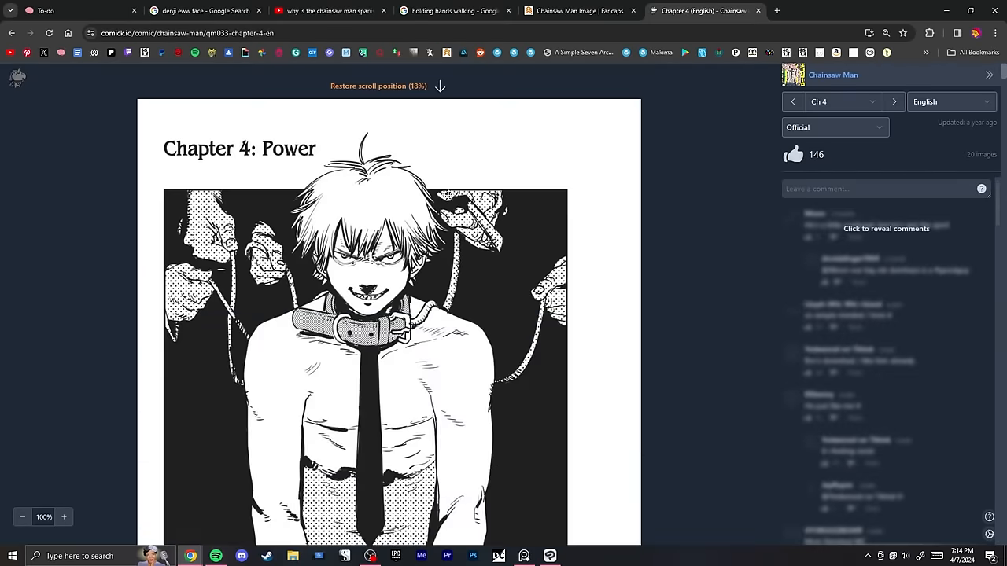
scroll("down", 3)
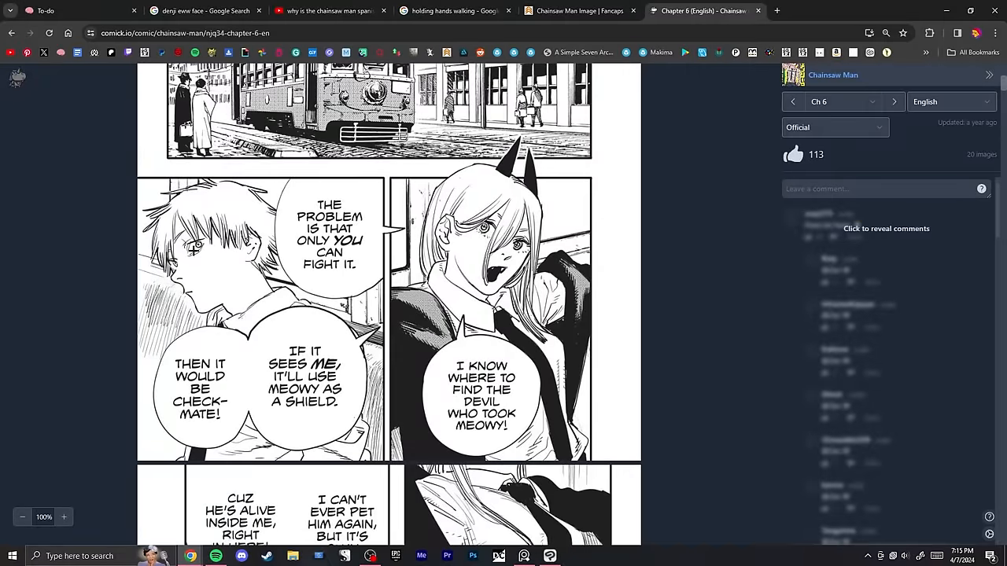
left_click(330, 11)
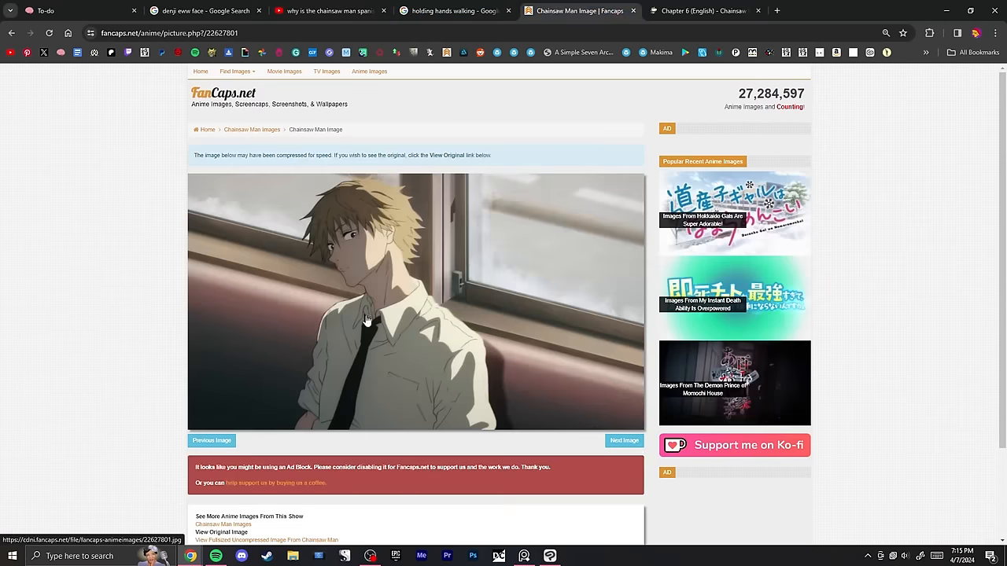
left_click(698, 10)
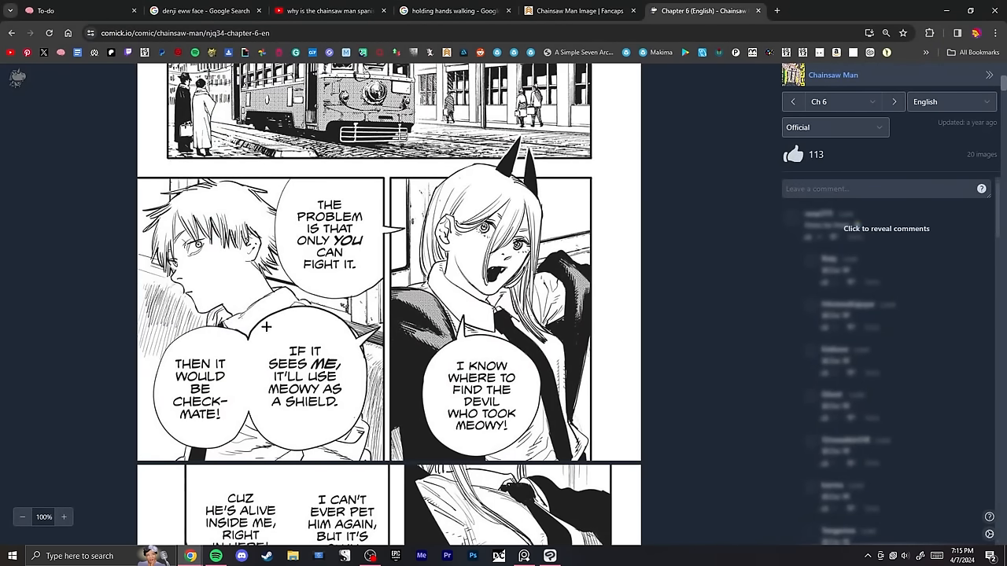
mouse_move(525, 367)
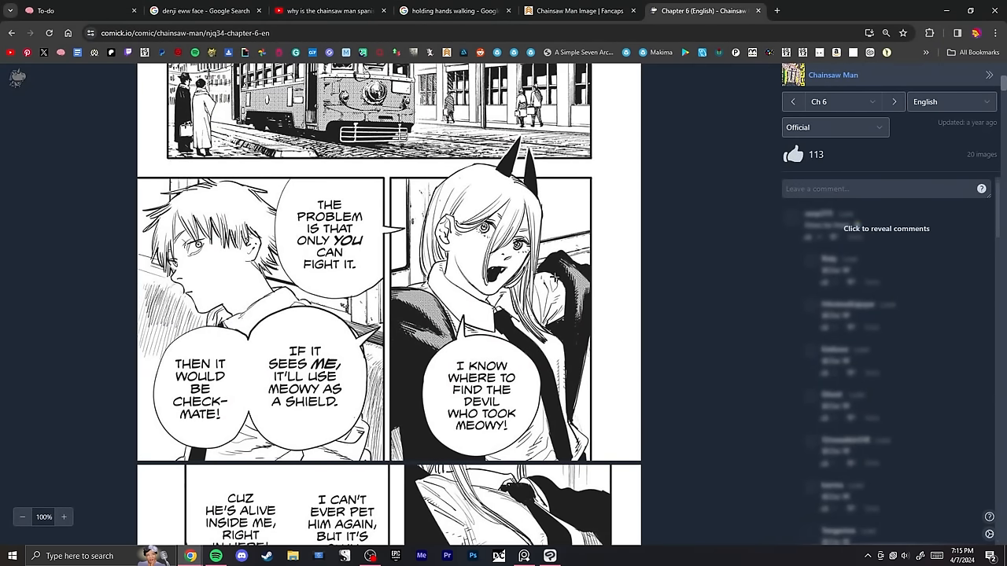
left_click(578, 10)
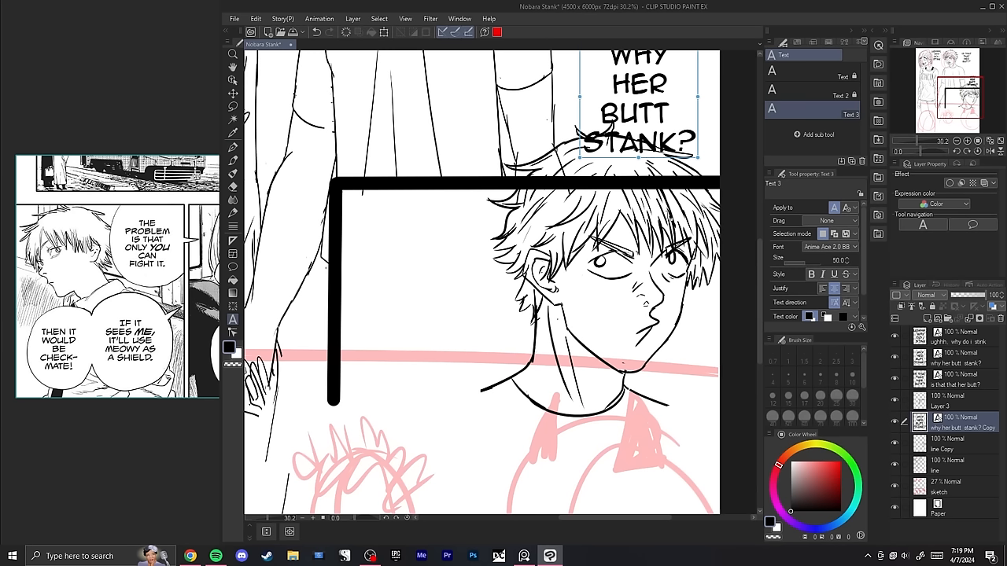
Type the 'STILL A 10/10 DOE' caption beside Denji in the inset panel
type("STILL A 10/10 DOE")
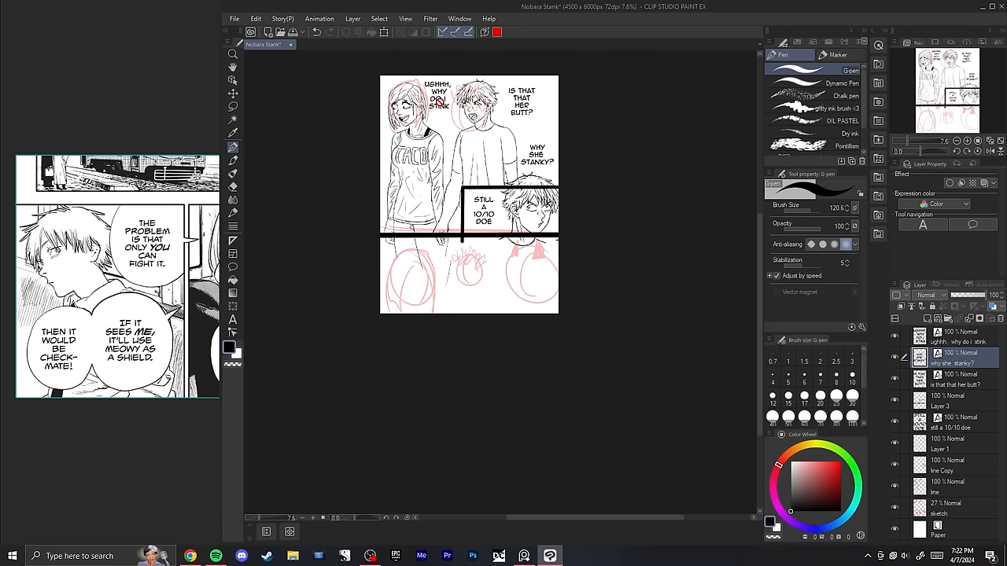
Draw a thick red arc on Layer 1 from Nobara's speech to the 'STILL A 10/10 DOE' caption
left_click(472, 93)
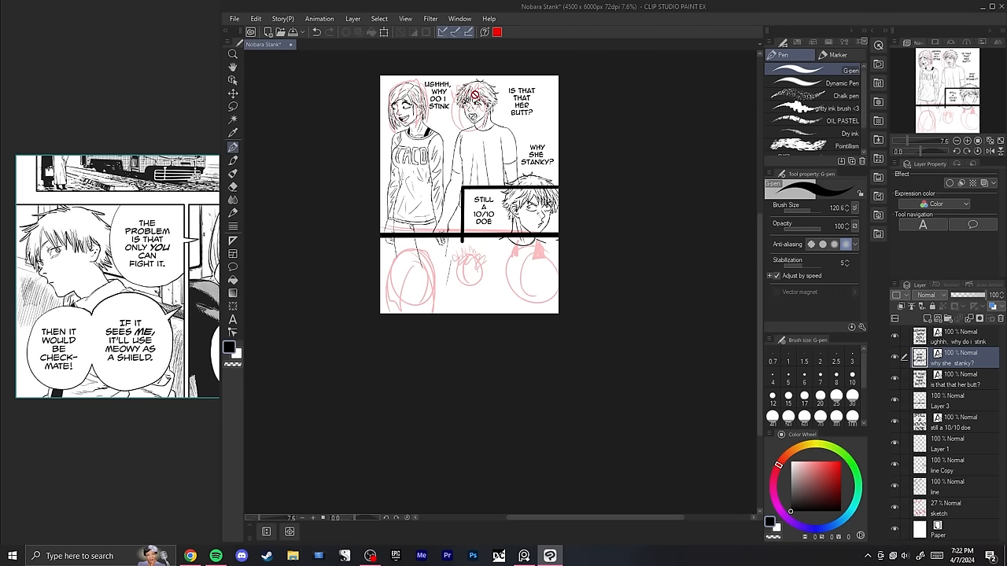
left_click(940, 444)
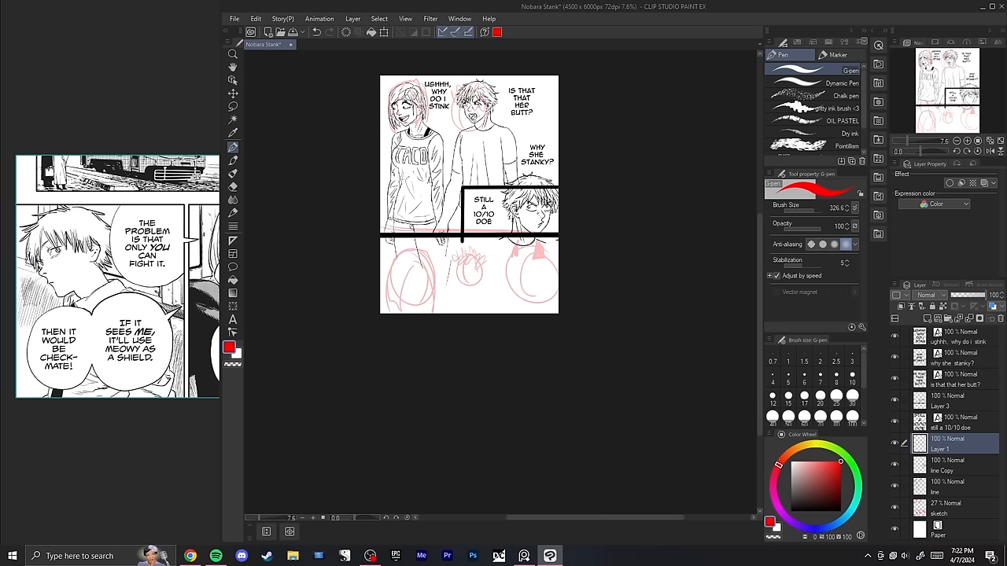
left_click_drag(402, 92, 523, 209)
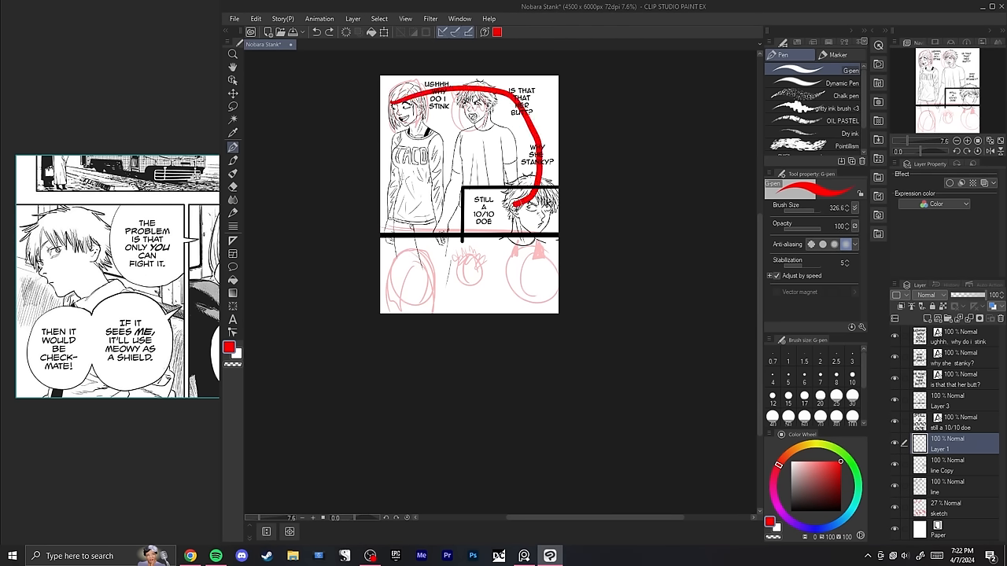
left_click_drag(480, 222, 515, 203)
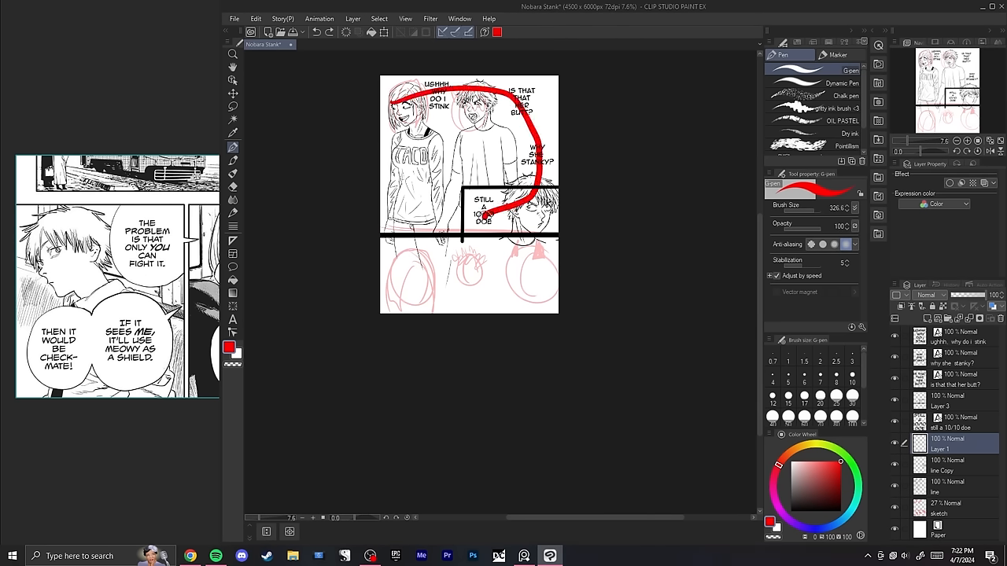
left_click_drag(492, 225, 515, 256)
type("btw that shirt looked better on me")
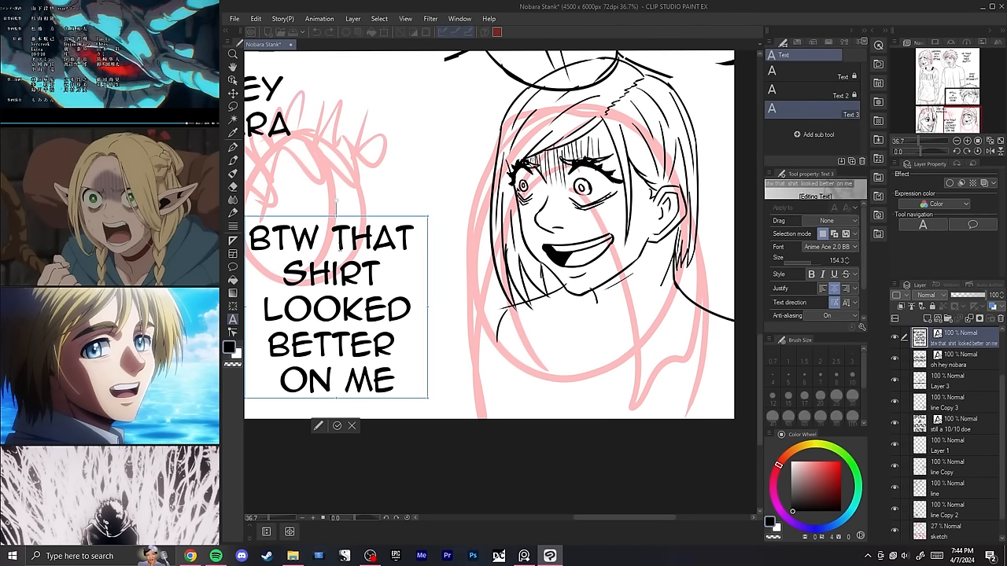
Type 'YOUR' into the grinning girl's speech text
type("YOUR")
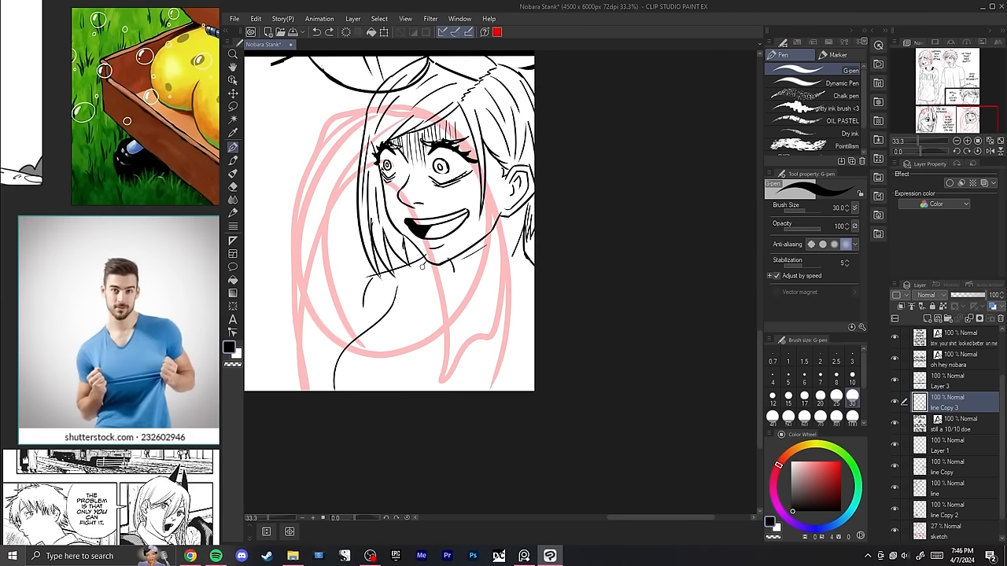
Ink the girl's neckline and collar details, then confirm the hand's new size and angle
left_click_drag(391, 296, 511, 326)
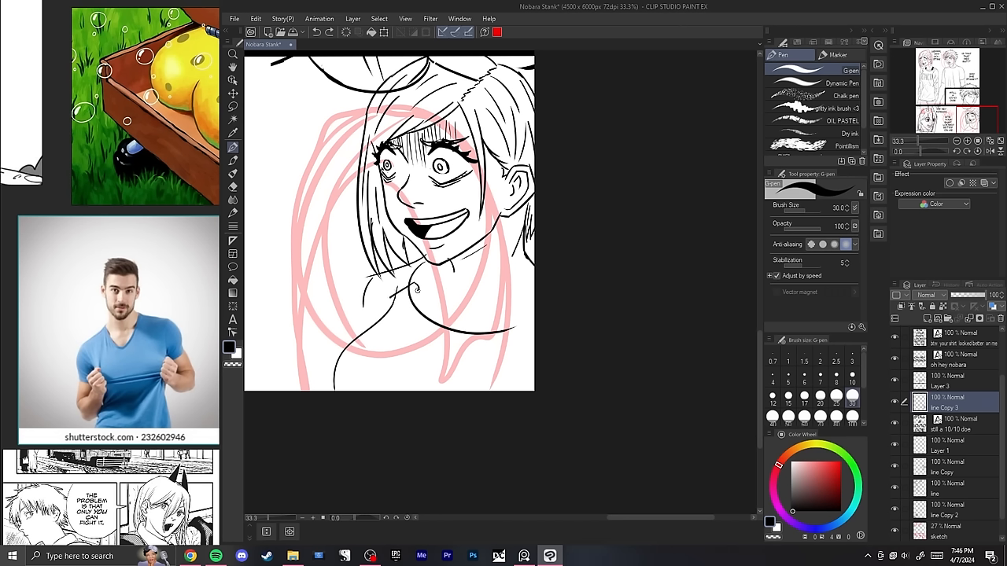
left_click_drag(391, 306, 421, 290)
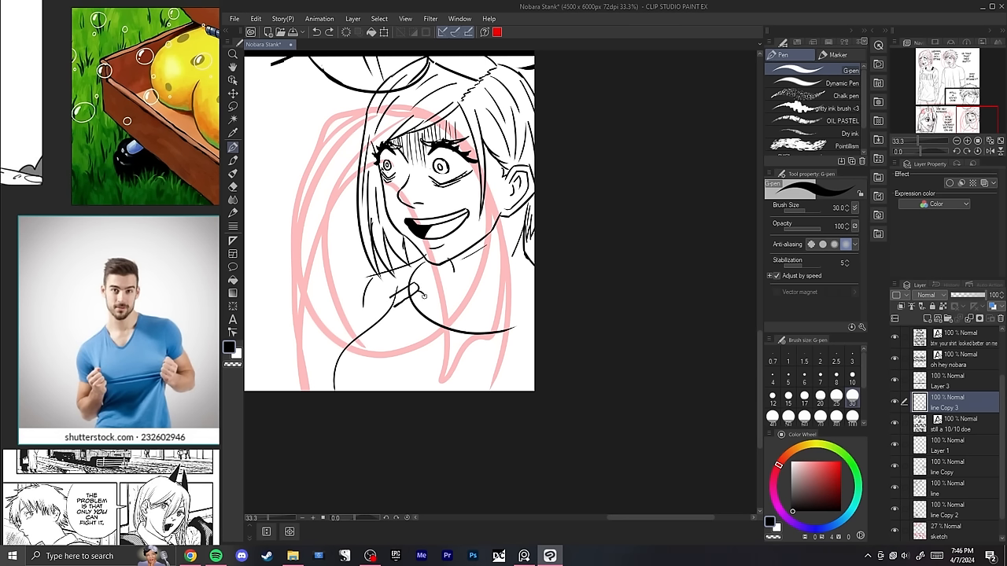
left_click_drag(425, 295, 413, 319)
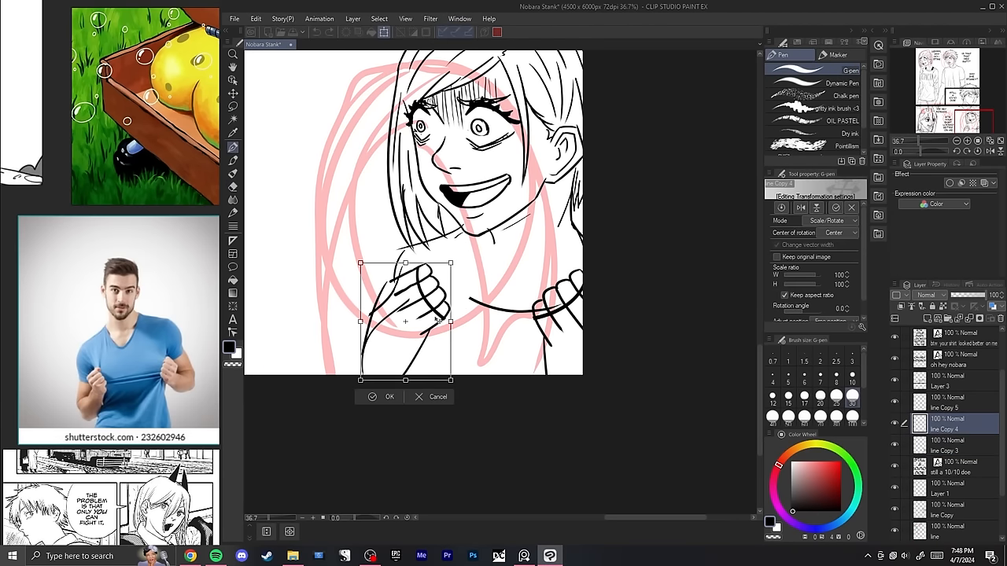
left_click(388, 397)
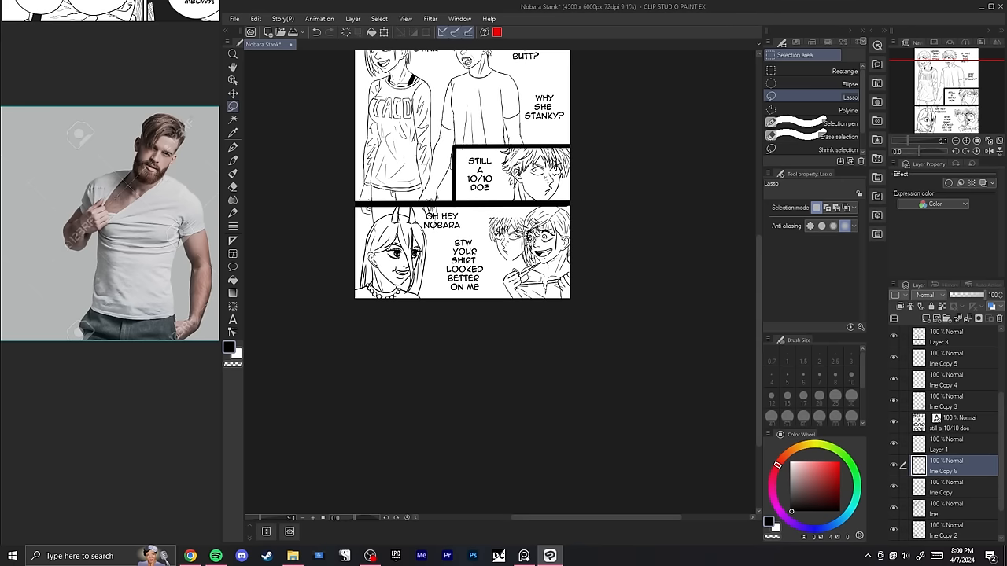
mouse_move(734, 253)
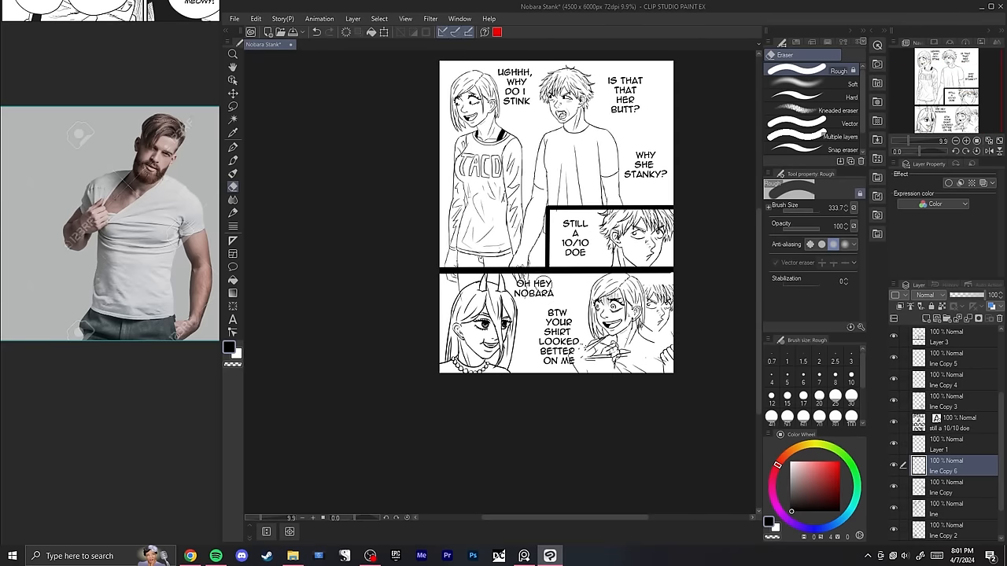
Erase the leftover stray lines in the bottom panel
left_click(233, 146)
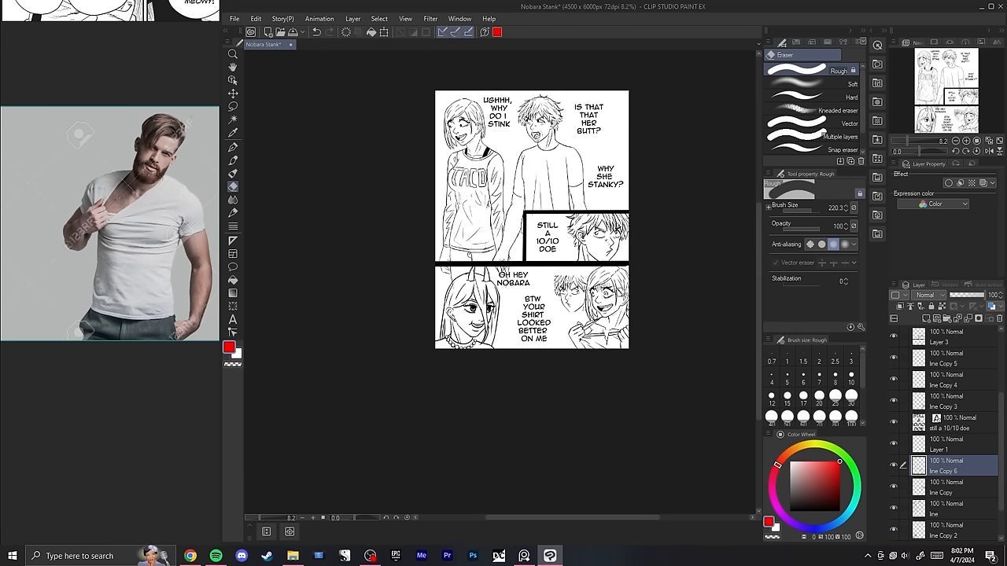
scroll("down", 3)
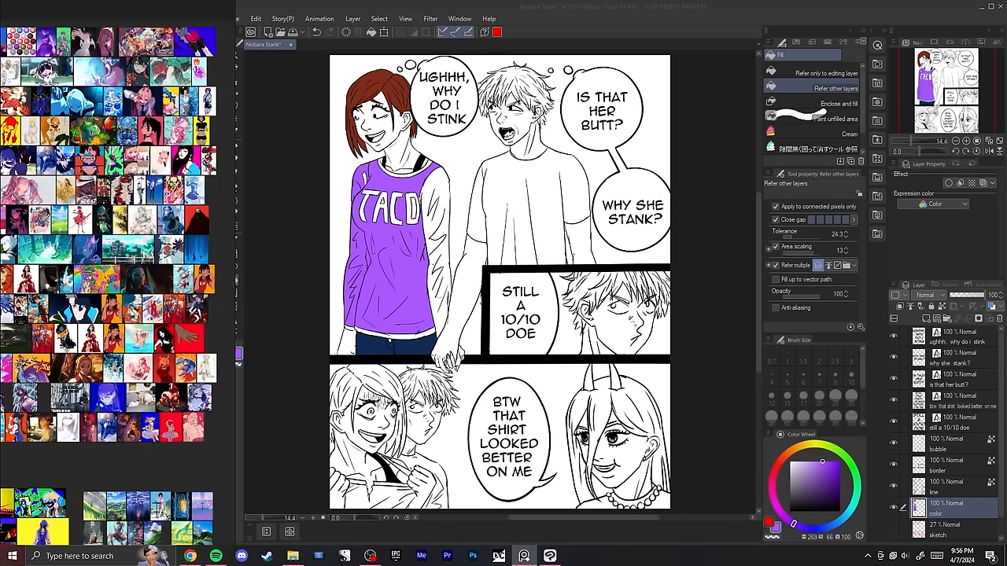
Scroll down the comic page to review the flat-coloured characters
scroll("down", 3)
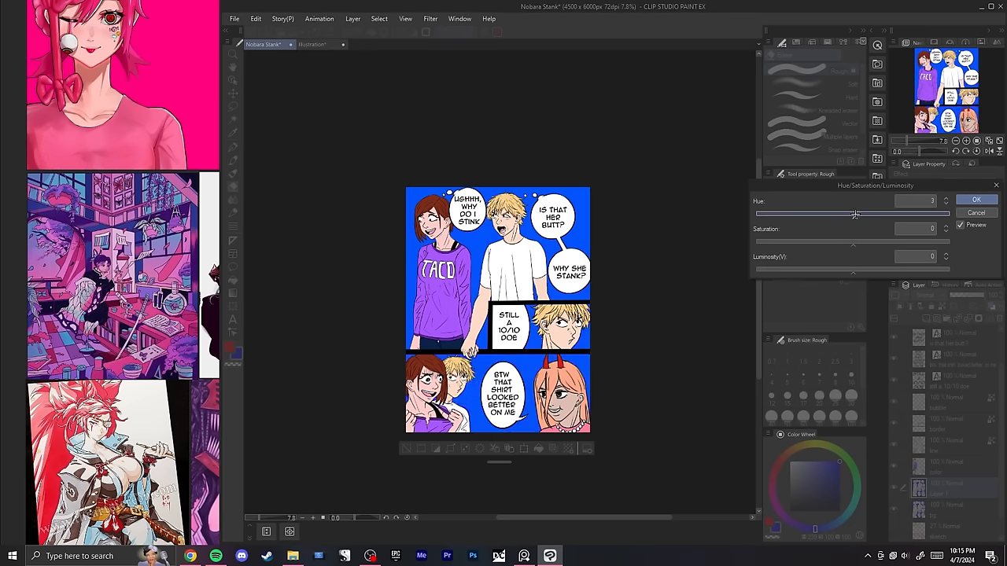
left_click_drag(856, 214, 851, 214)
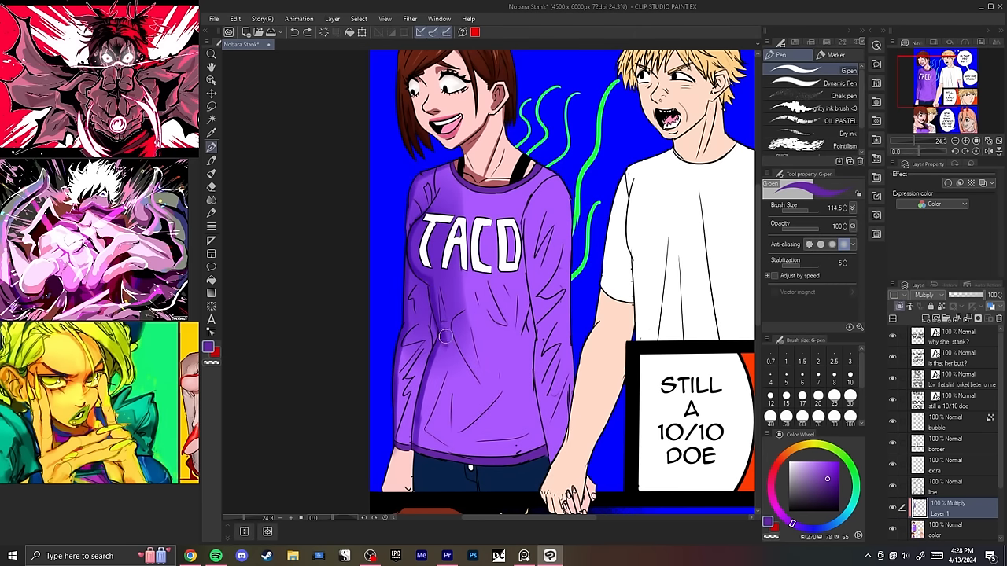
Paint shadow folds on Nobara's purple shirt on the Multiply layer
left_click(212, 132)
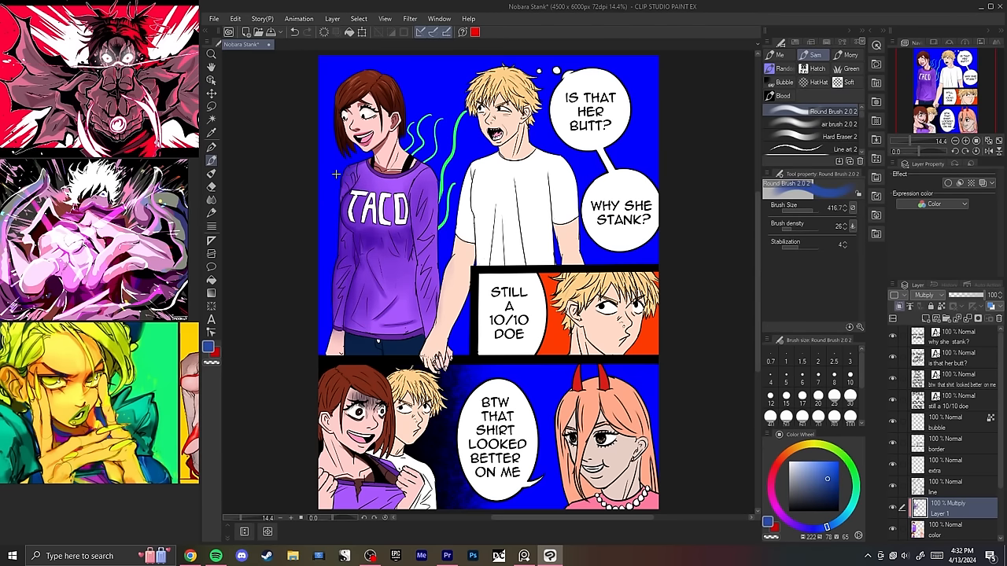
mouse_move(329, 254)
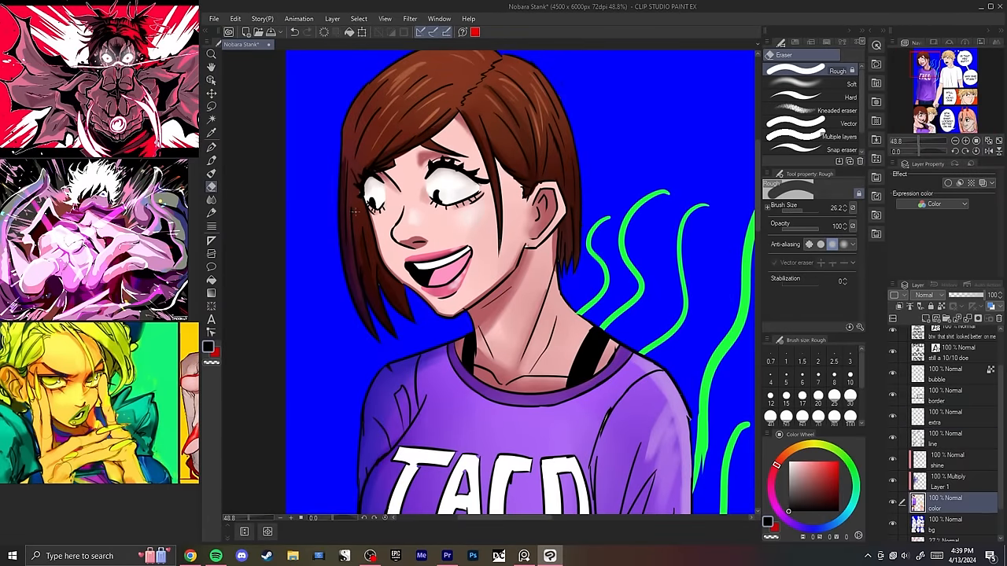
Clean up stray colour along Nobara's face in the top panel
left_click(211, 147)
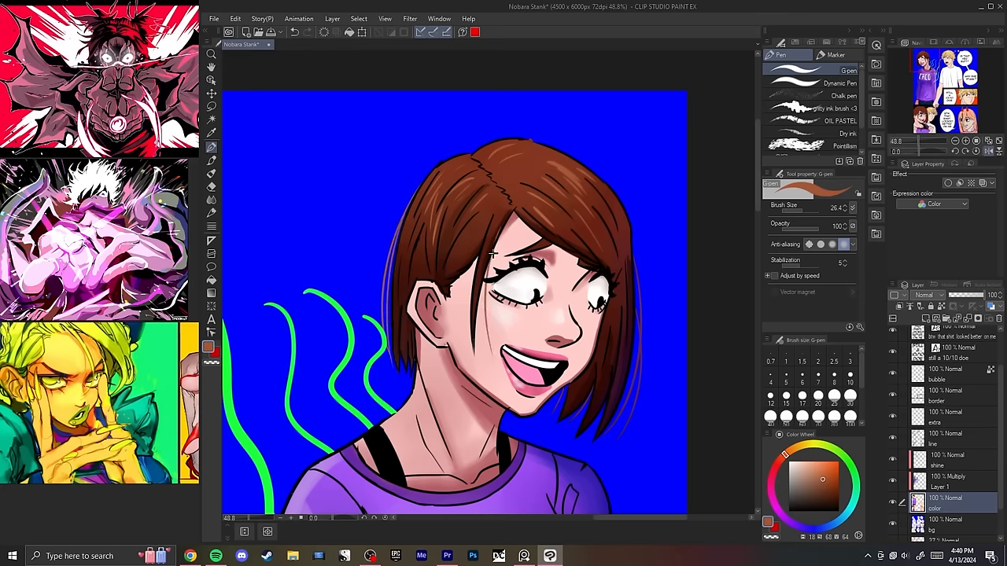
scroll("down", 3)
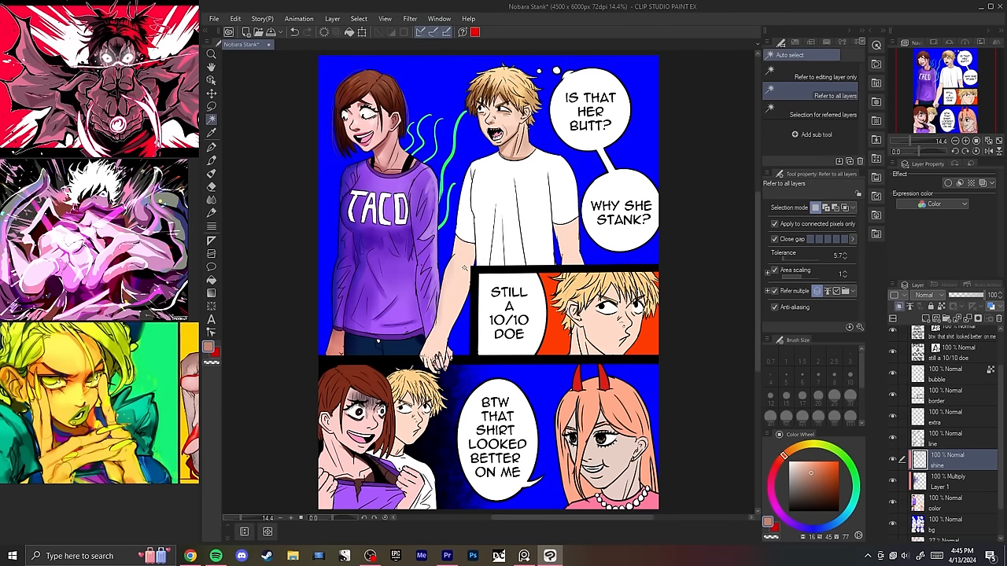
Choose the G-pen for painting highlights on Denji's face and neck
left_click(211, 160)
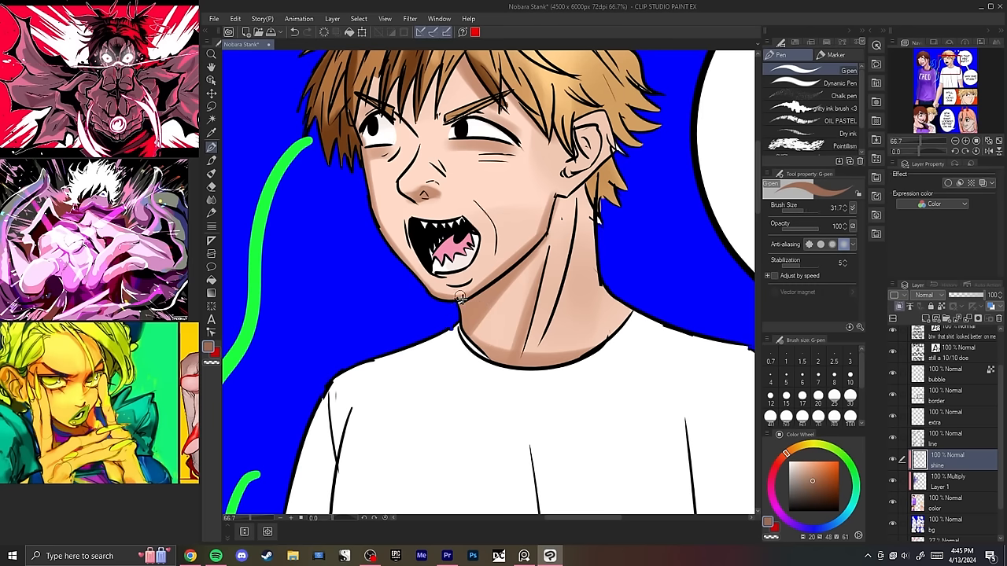
mouse_move(508, 277)
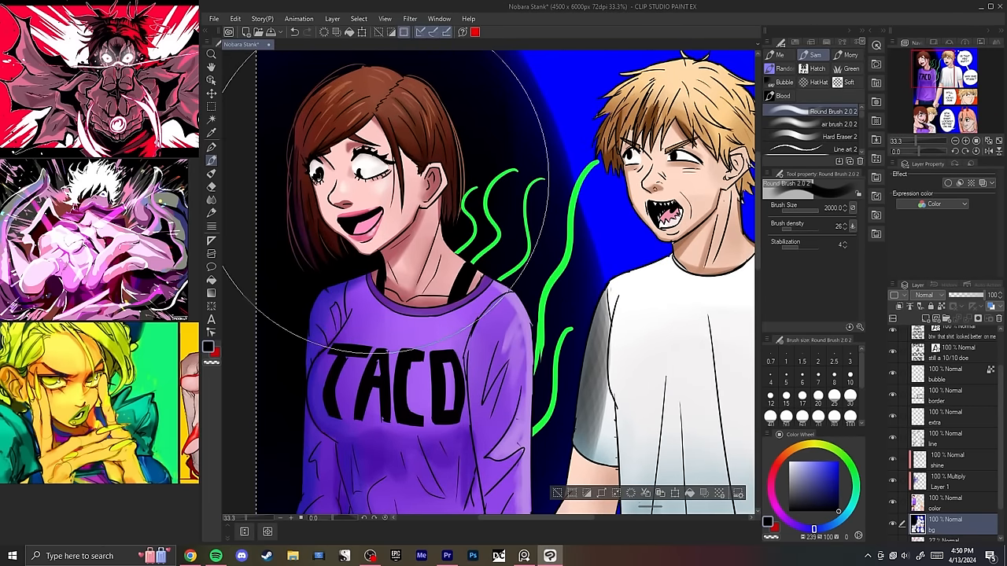
Airbrush dark shading onto the bg layer's blue background with Round Brush 2.0
left_click(211, 187)
type("overlay")
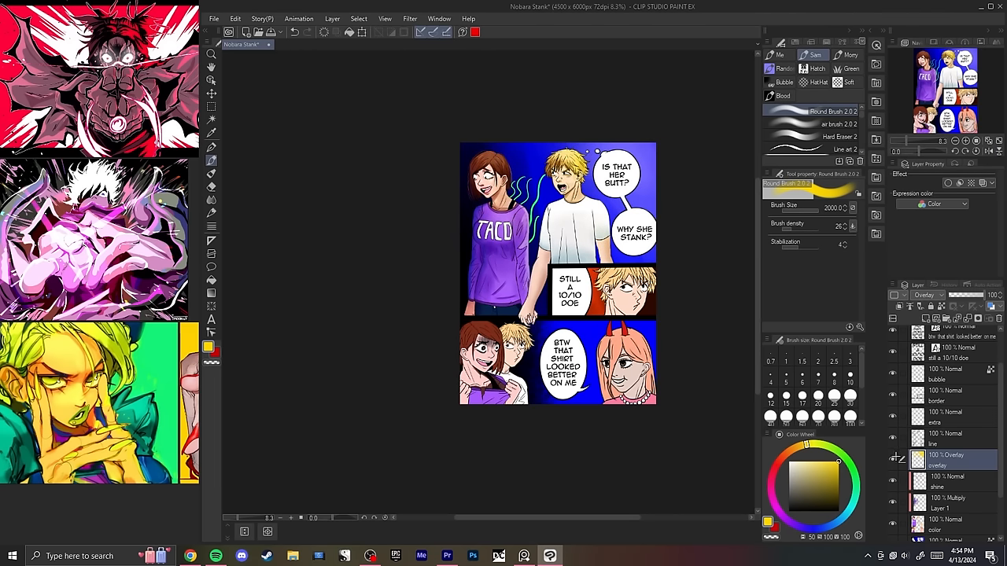
Brush warm yellow light over the page on the Overlay layer
left_click(924, 295)
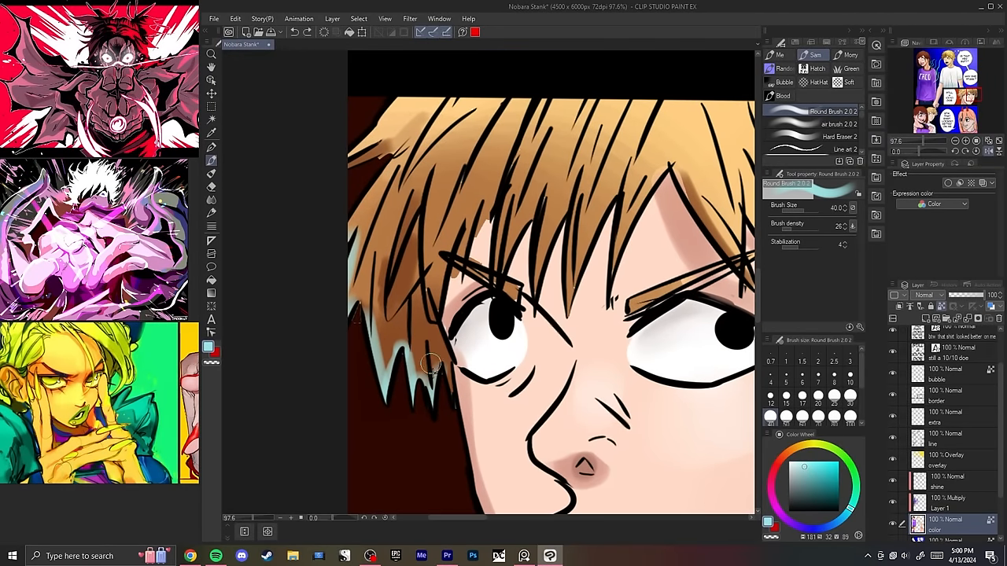
Paint pale blue rim light along Denji's hair with Round Brush 2.0
left_click_drag(433, 370, 358, 255)
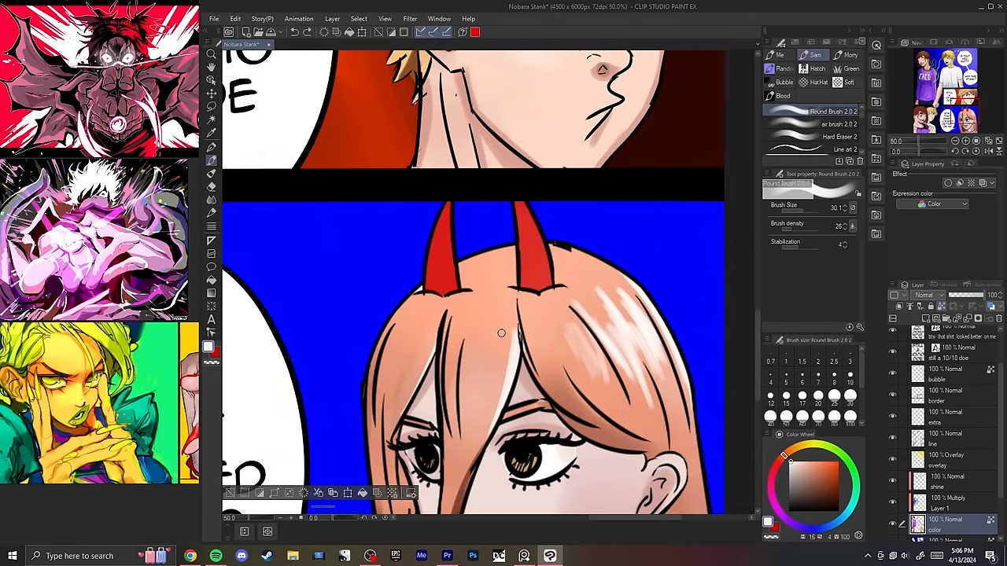
mouse_move(504, 342)
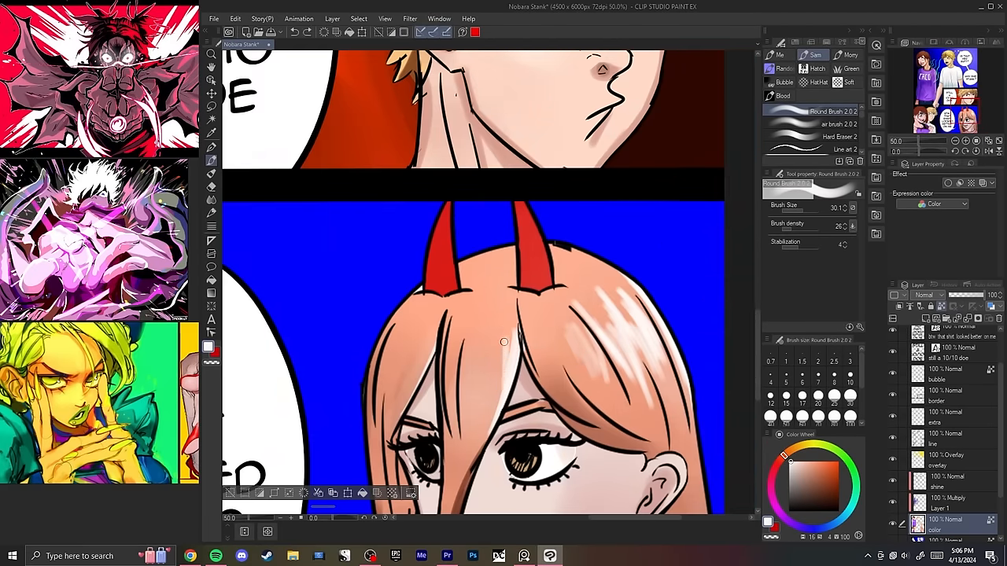
Add white shine to Power's hair and strokes on bottom-panel Nobara, then select the overlay layer
left_click_drag(504, 342, 468, 387)
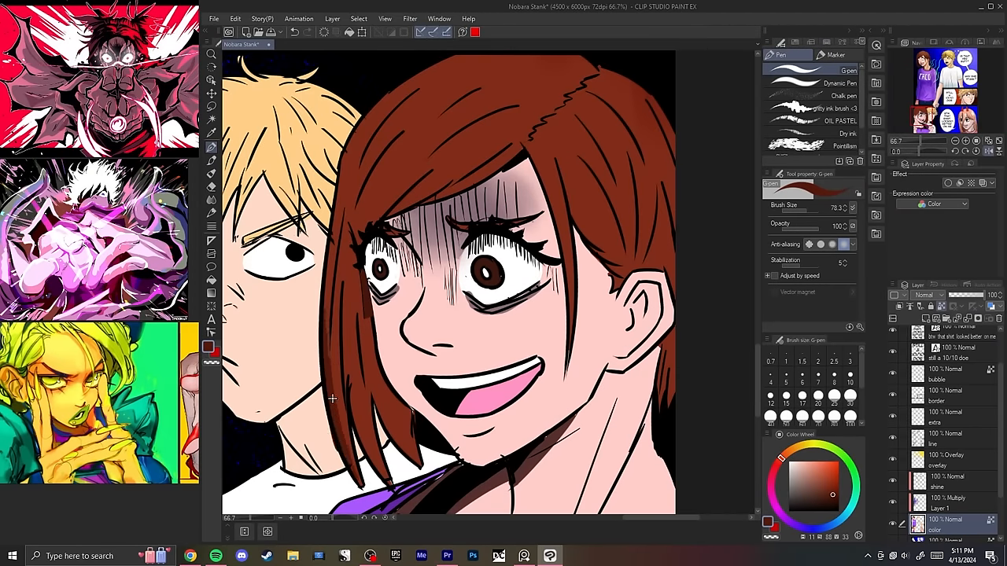
left_click_drag(339, 393, 386, 456)
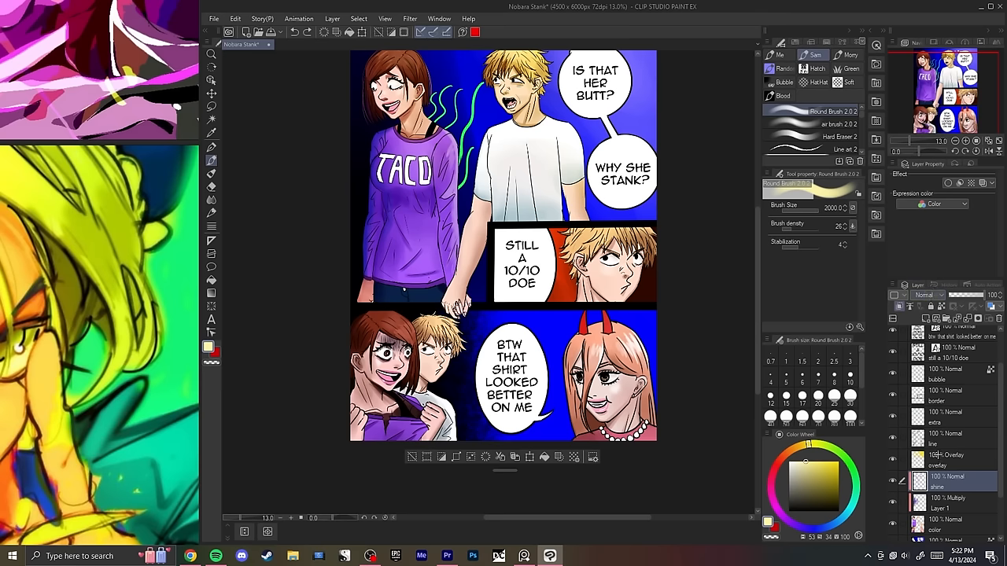
left_click(937, 460)
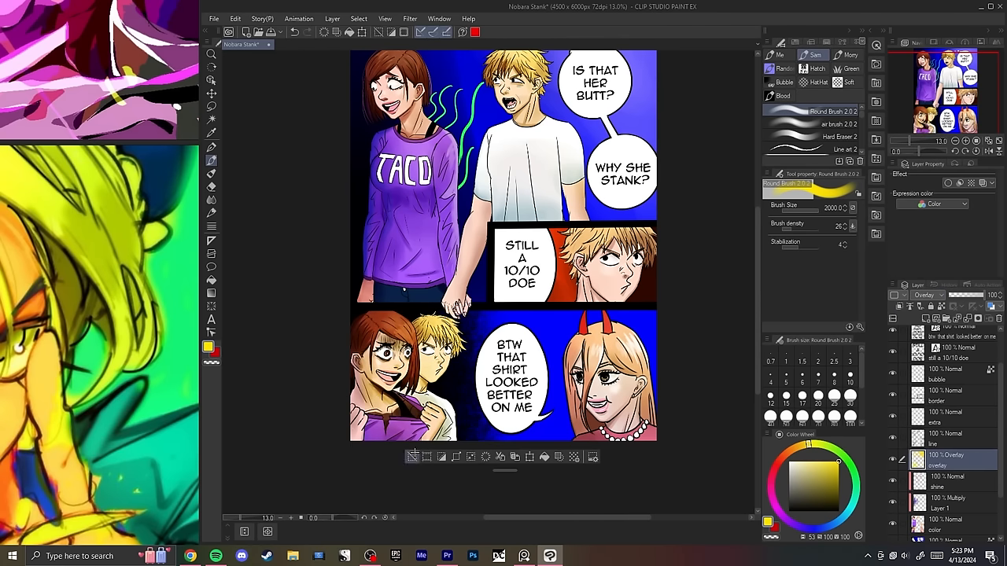